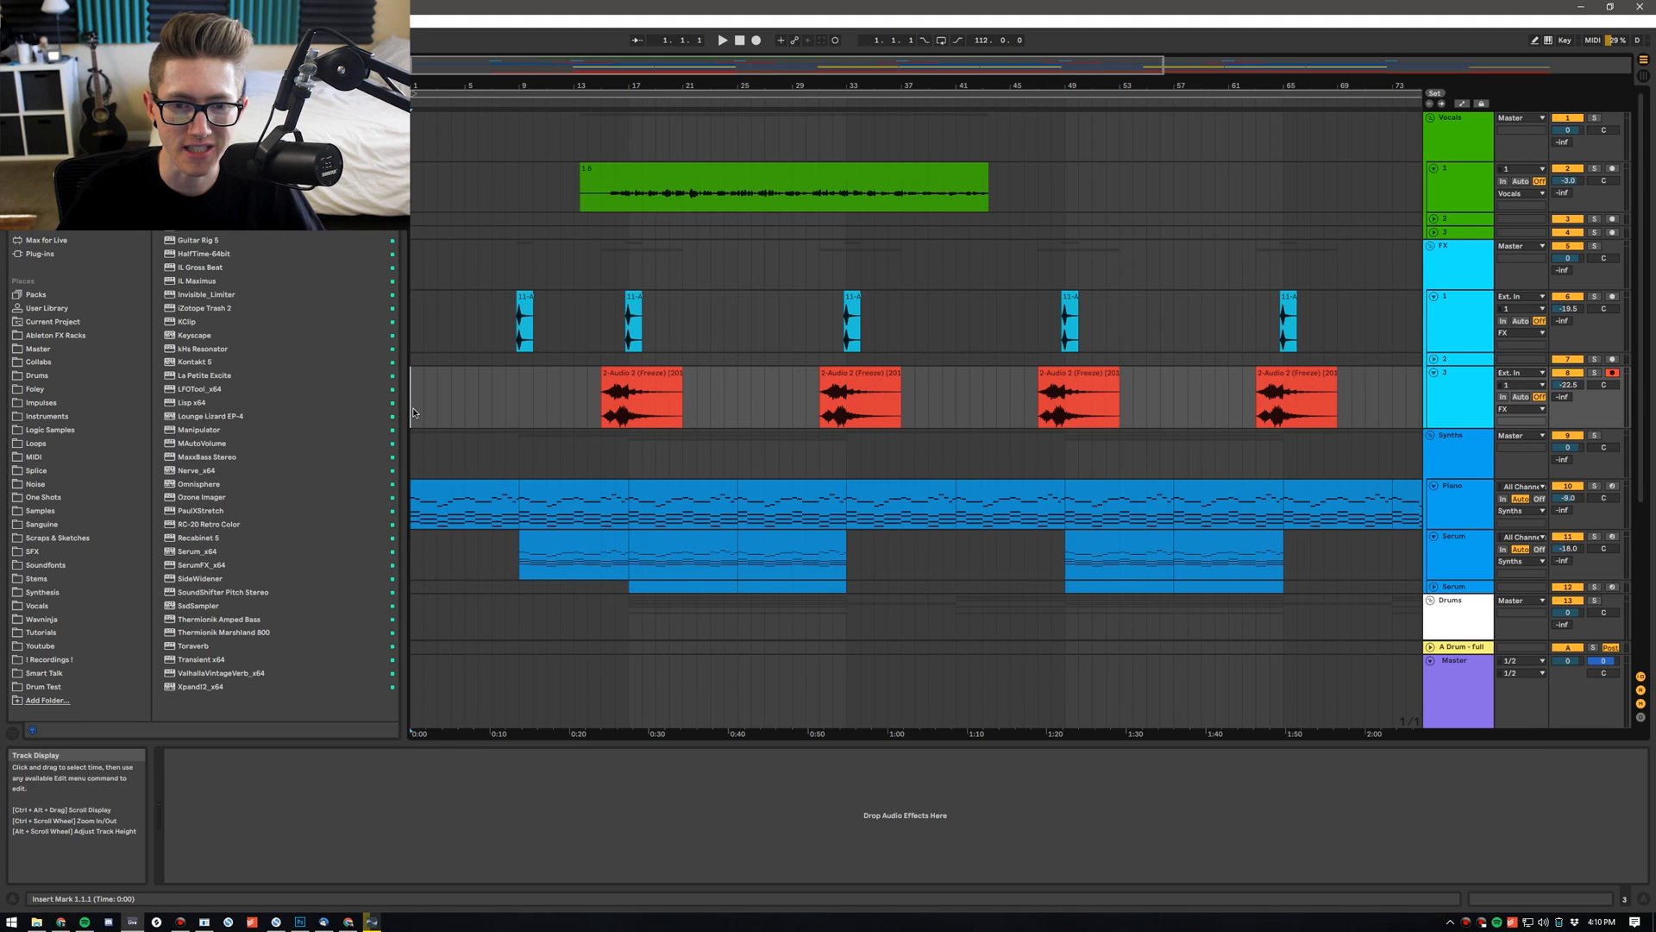
Toggle between Session and Arrangement views several times, ending on the arrangement timeline
{"action": "key", "text": "Tab"}
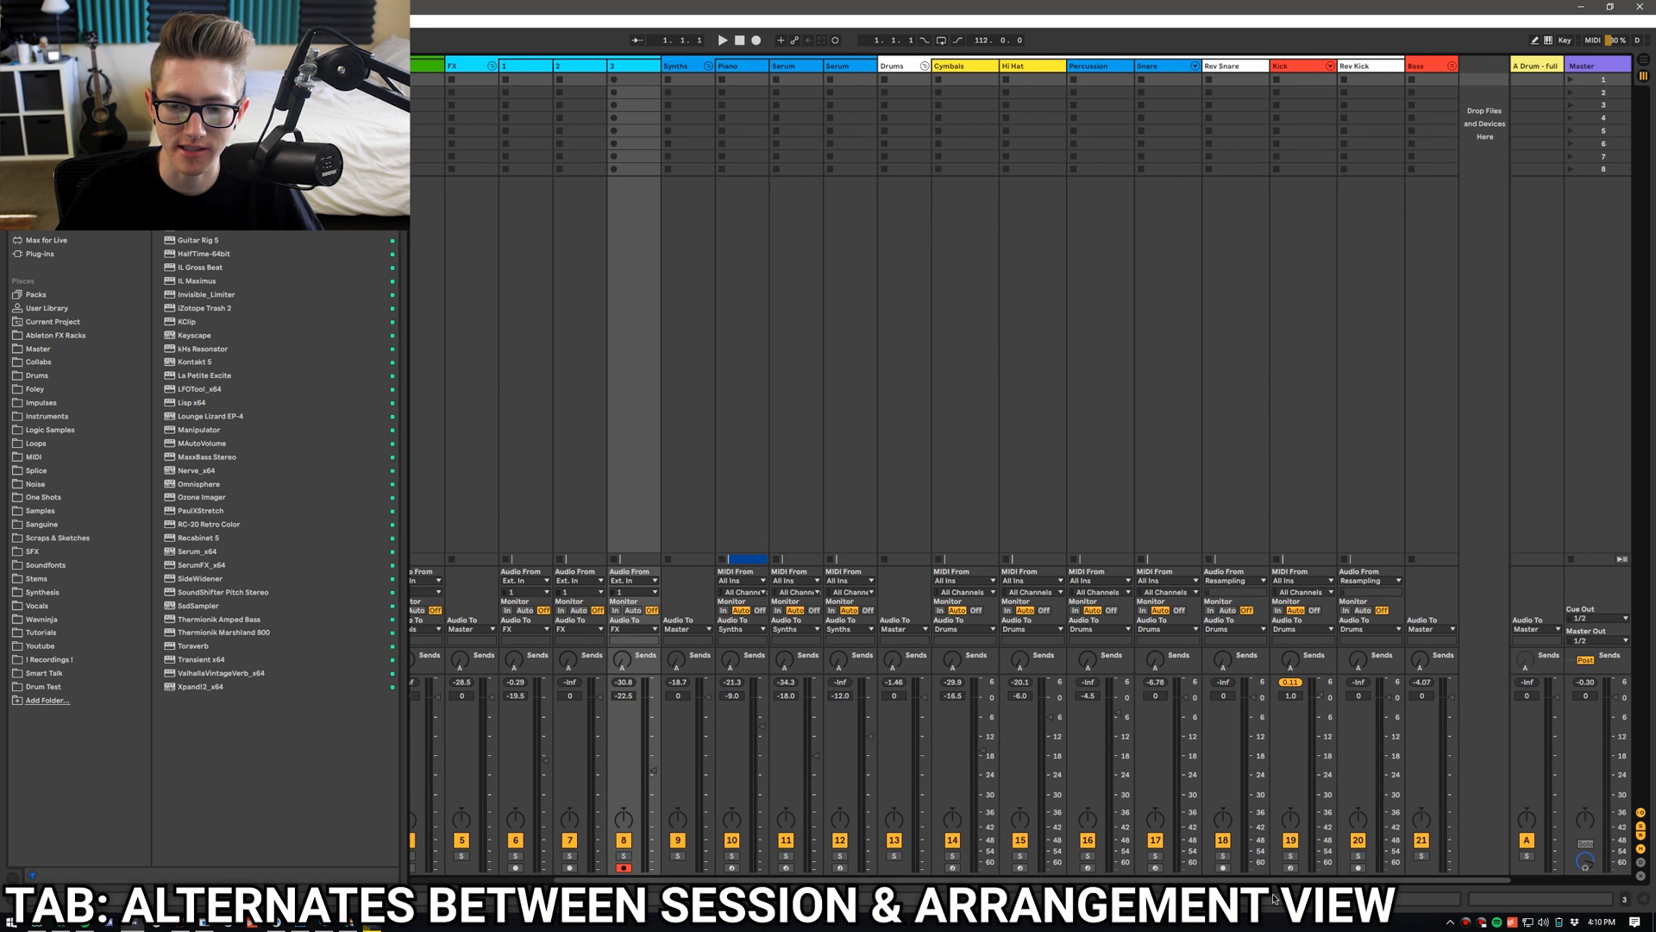
{"action": "key", "text": "tab"}
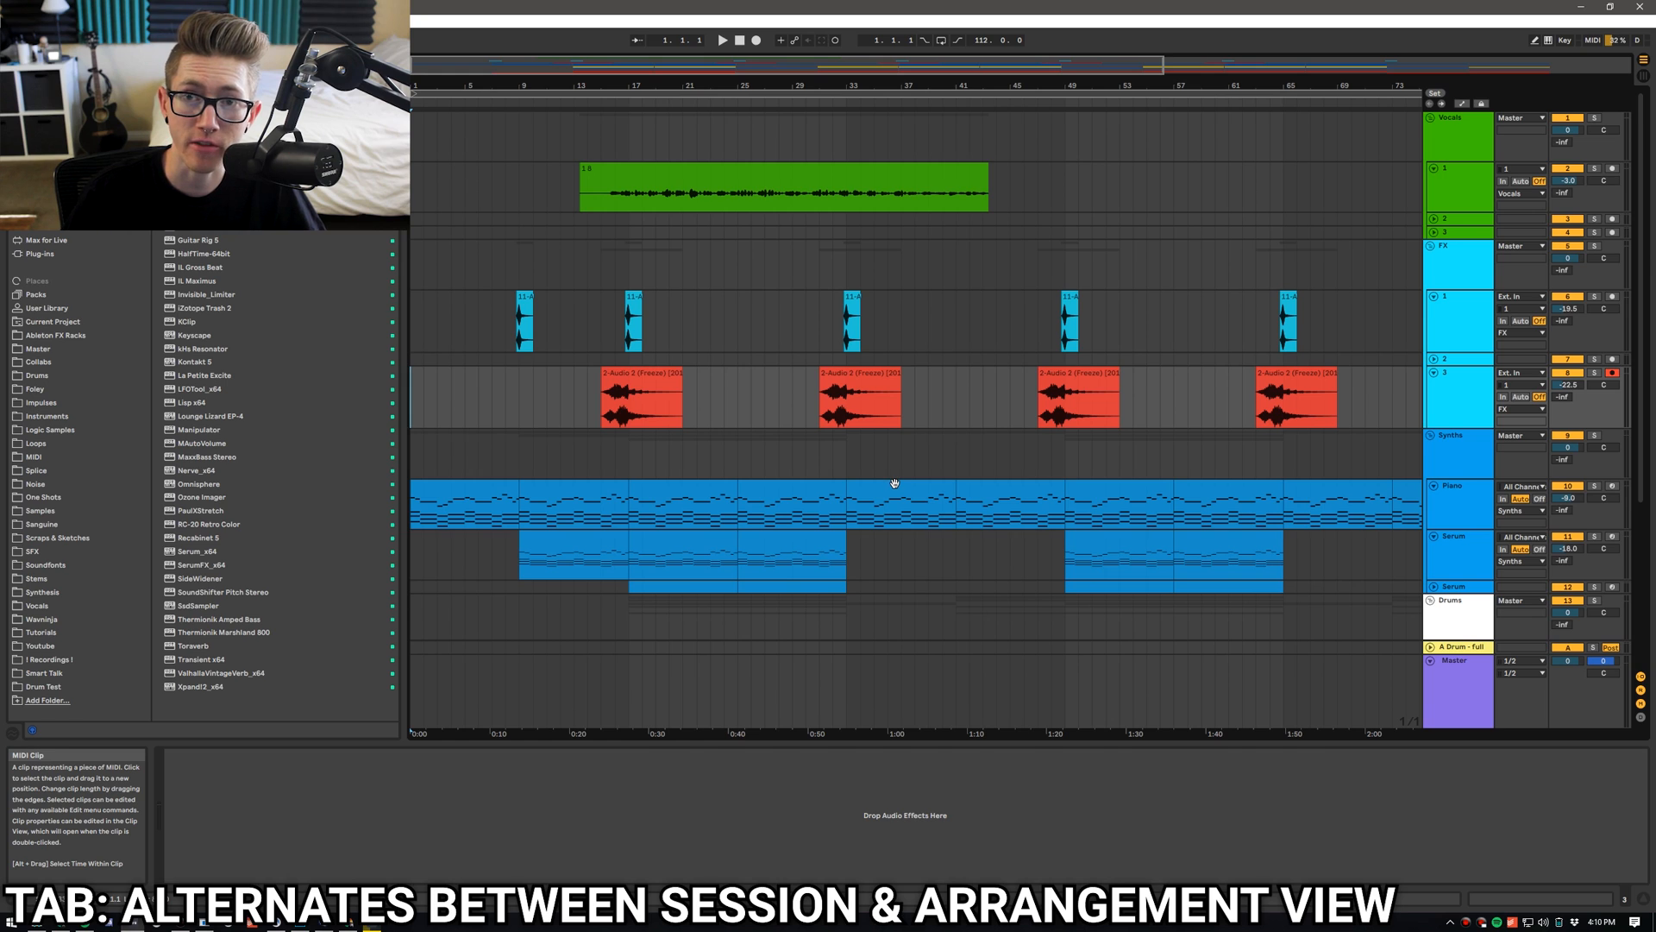
{"action": "key", "text": "Tab"}
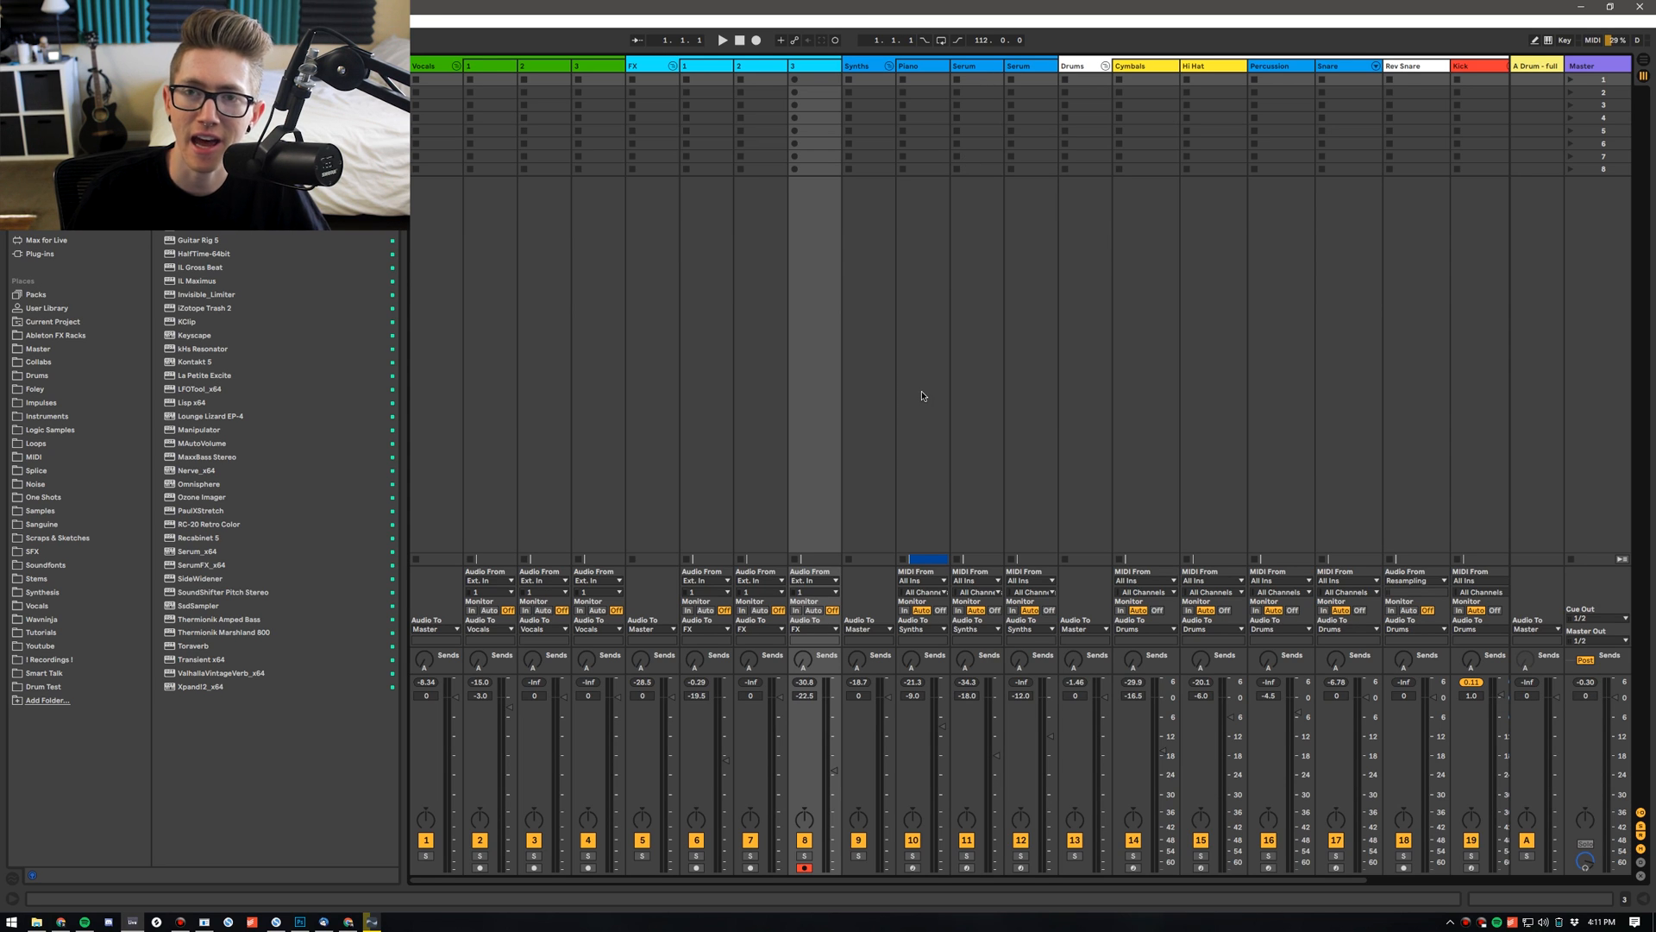
{"action": "key", "text": "tab"}
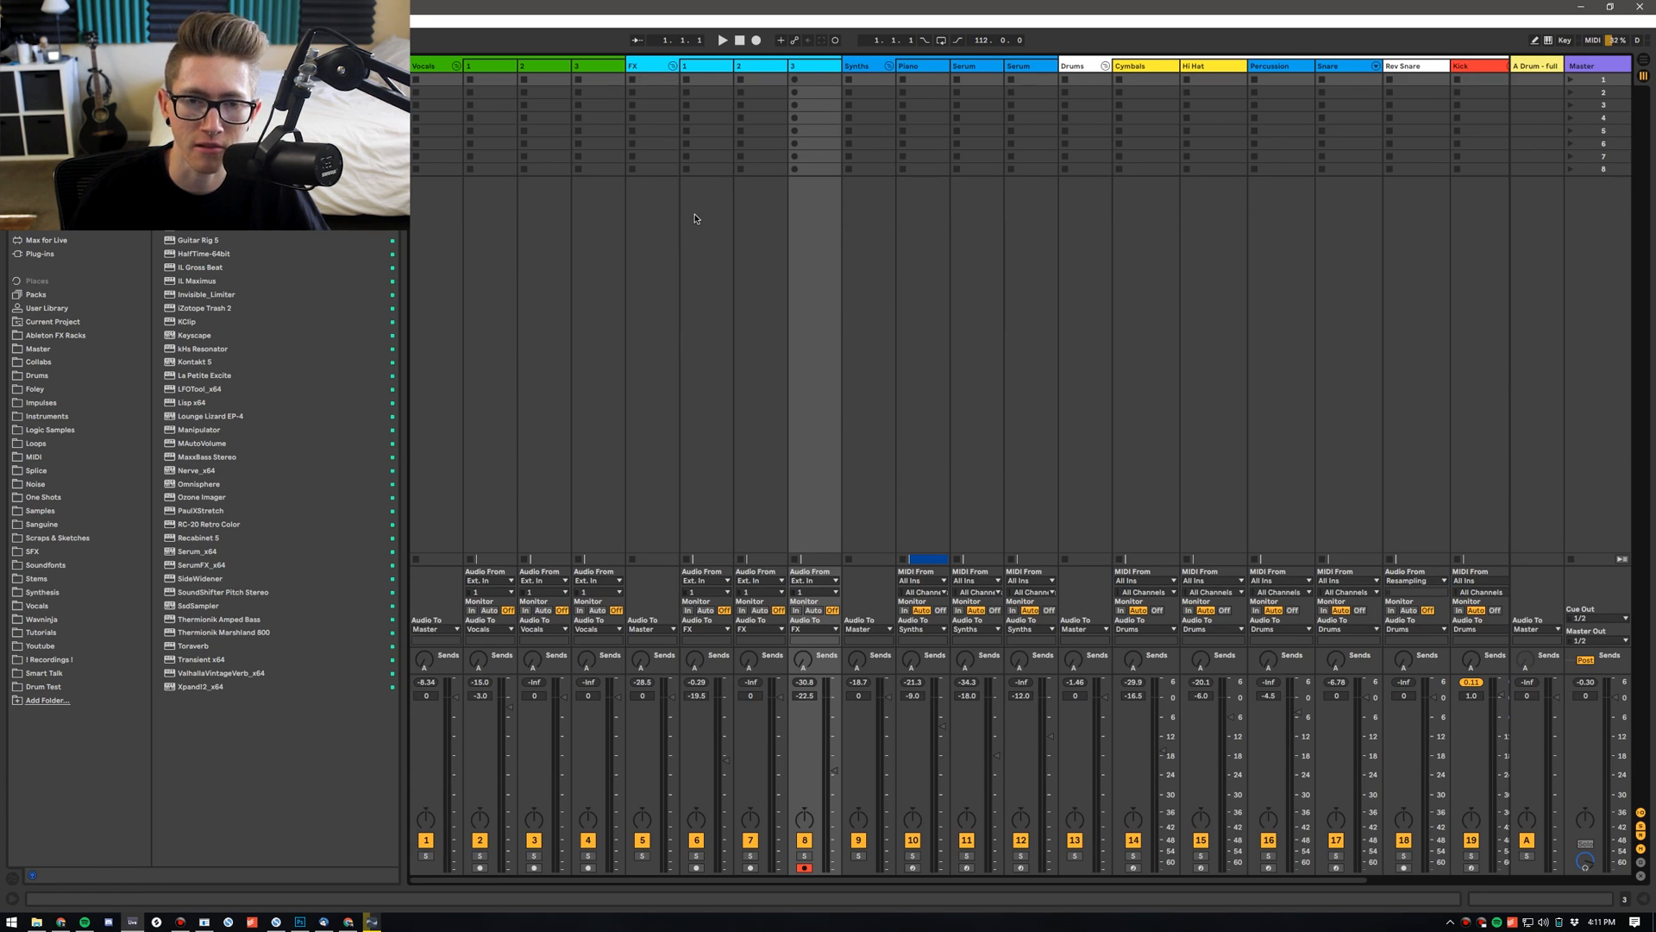
{"action": "key", "text": "tab"}
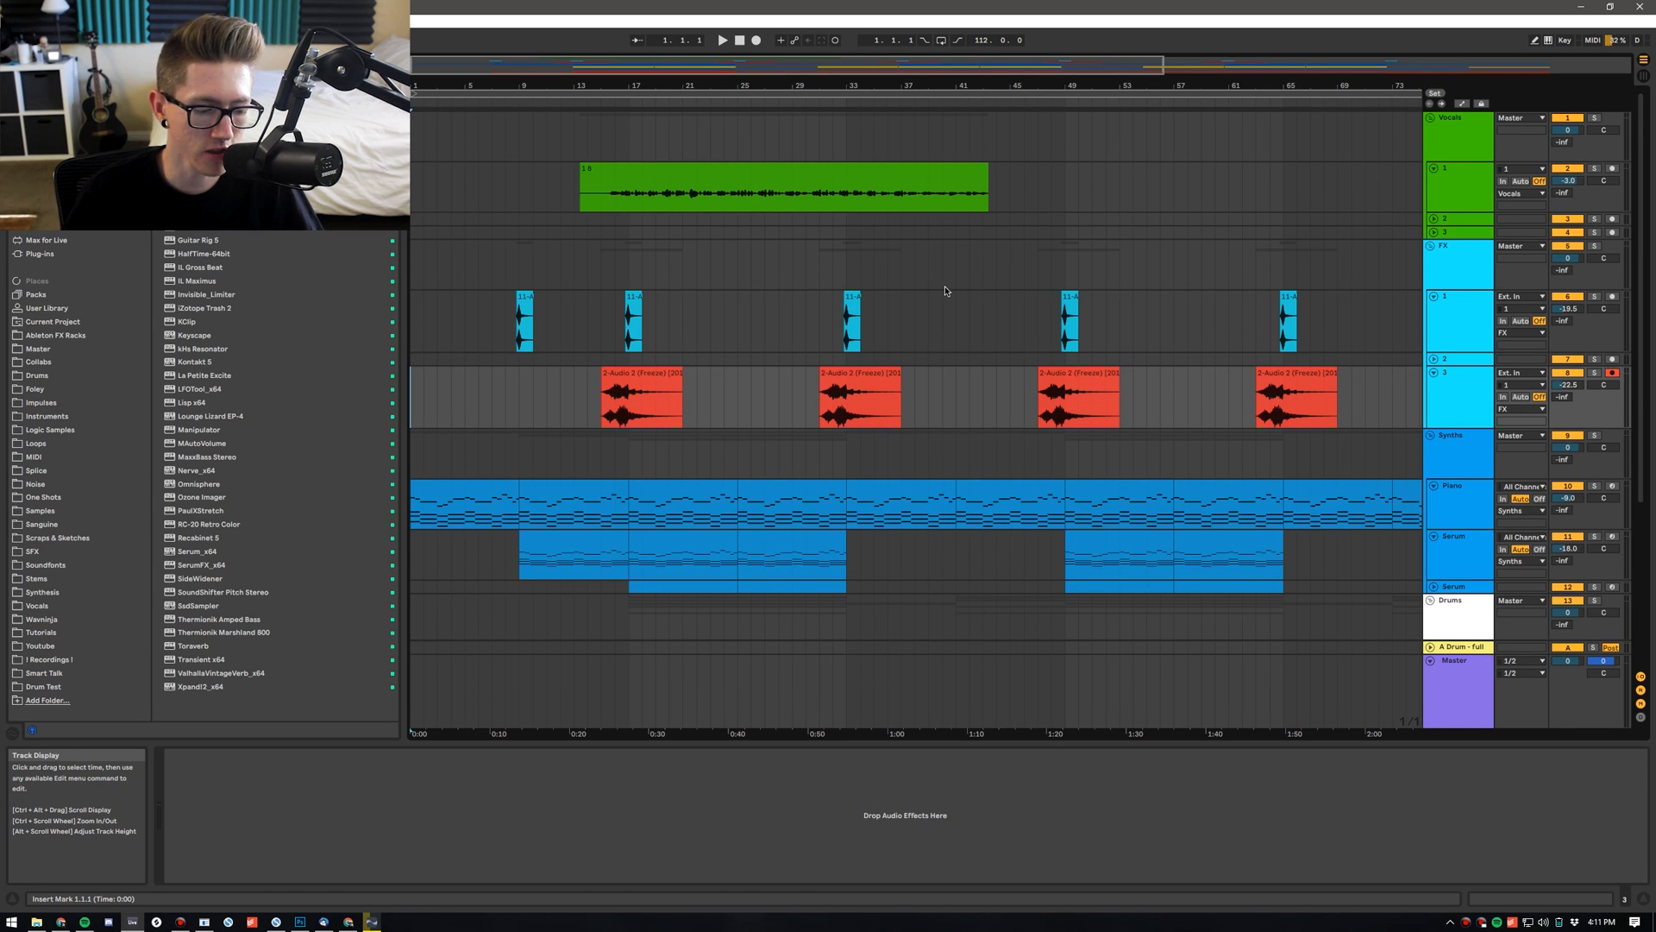
{"action": "key", "text": "a"}
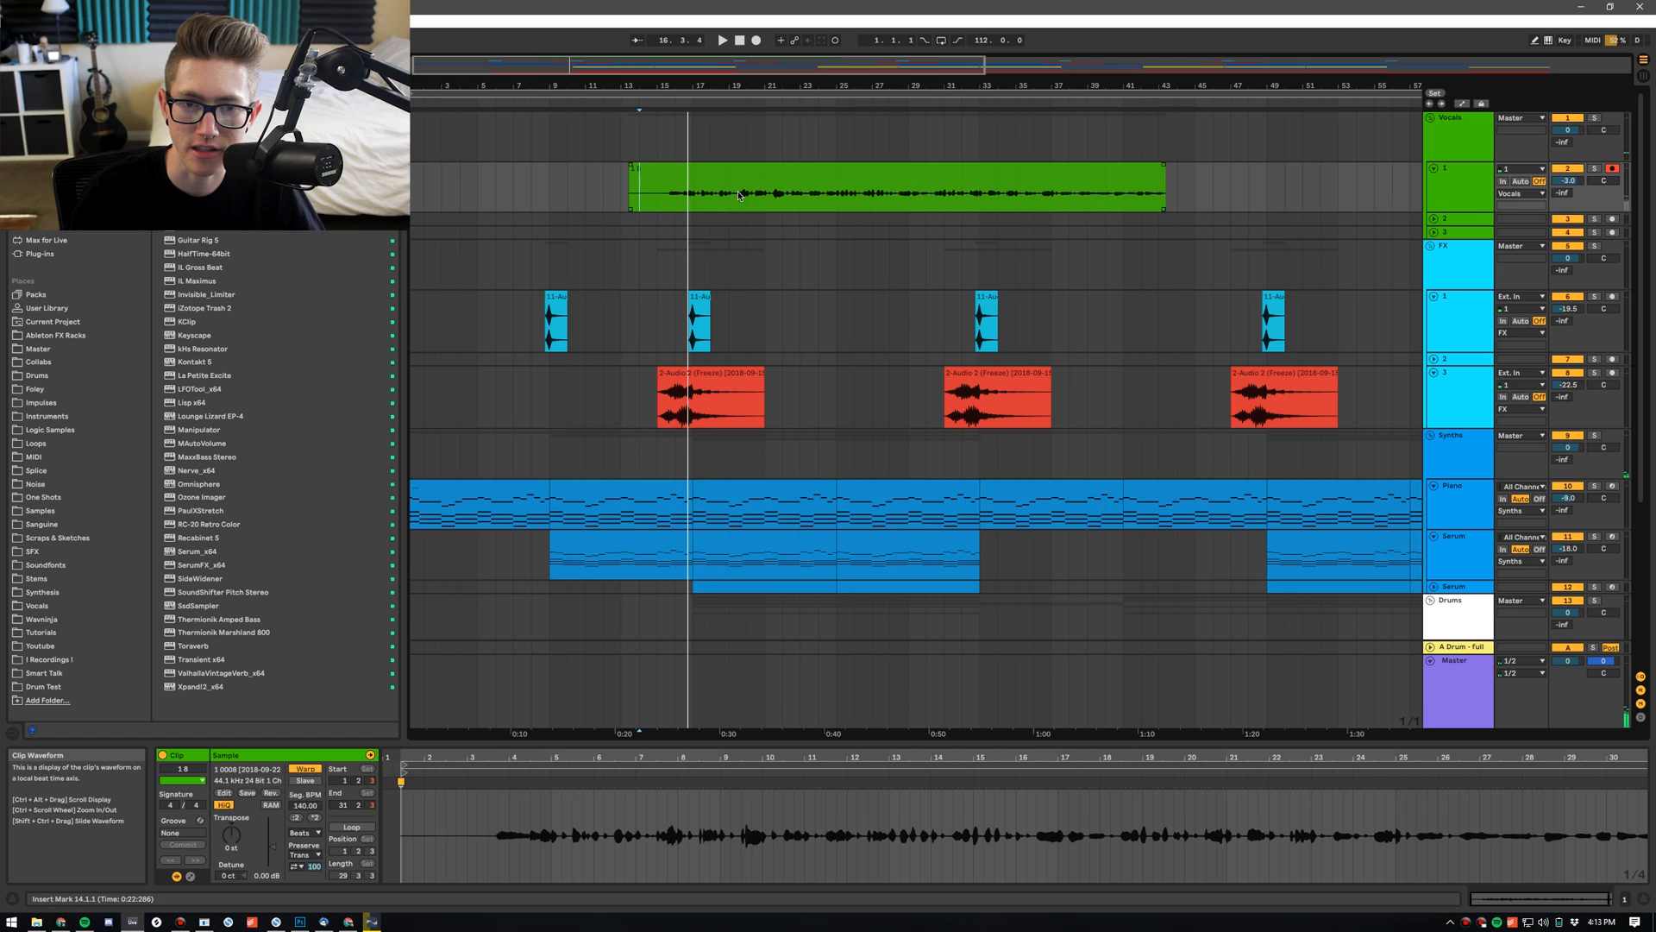
Select the first FX whoosh clip and fold Vocals, FX, Synths, Drums and Bass into thin lanes
{"action": "left_click", "coordinate": [554, 316]}
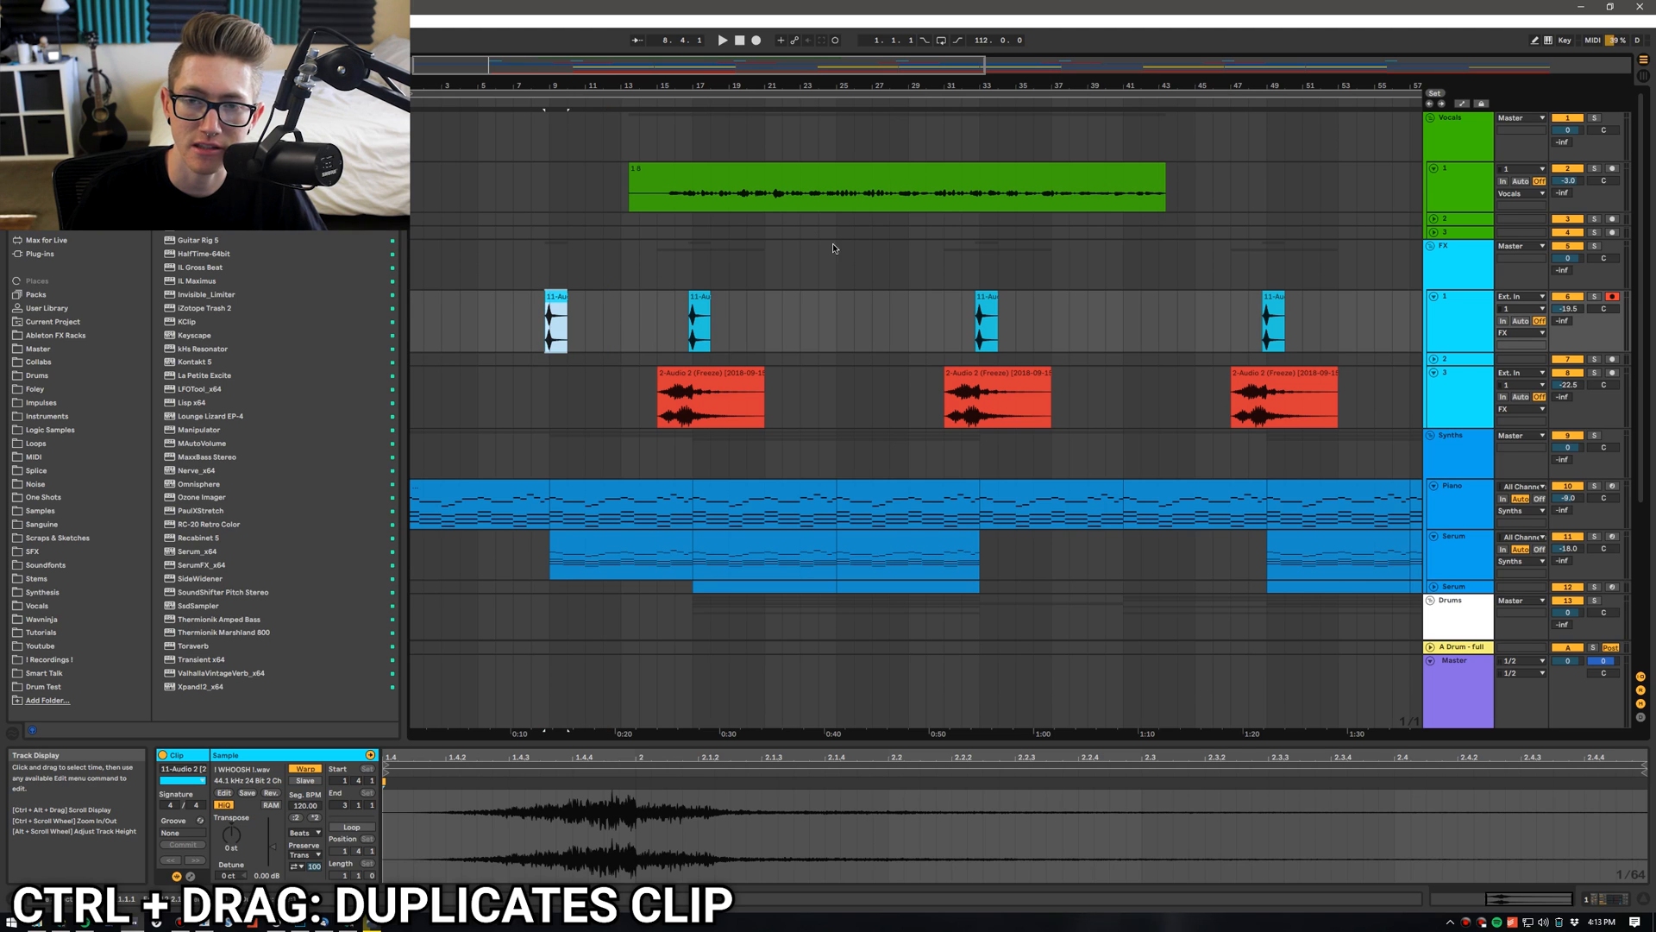
{"action": "left_click", "coordinate": [898, 187]}
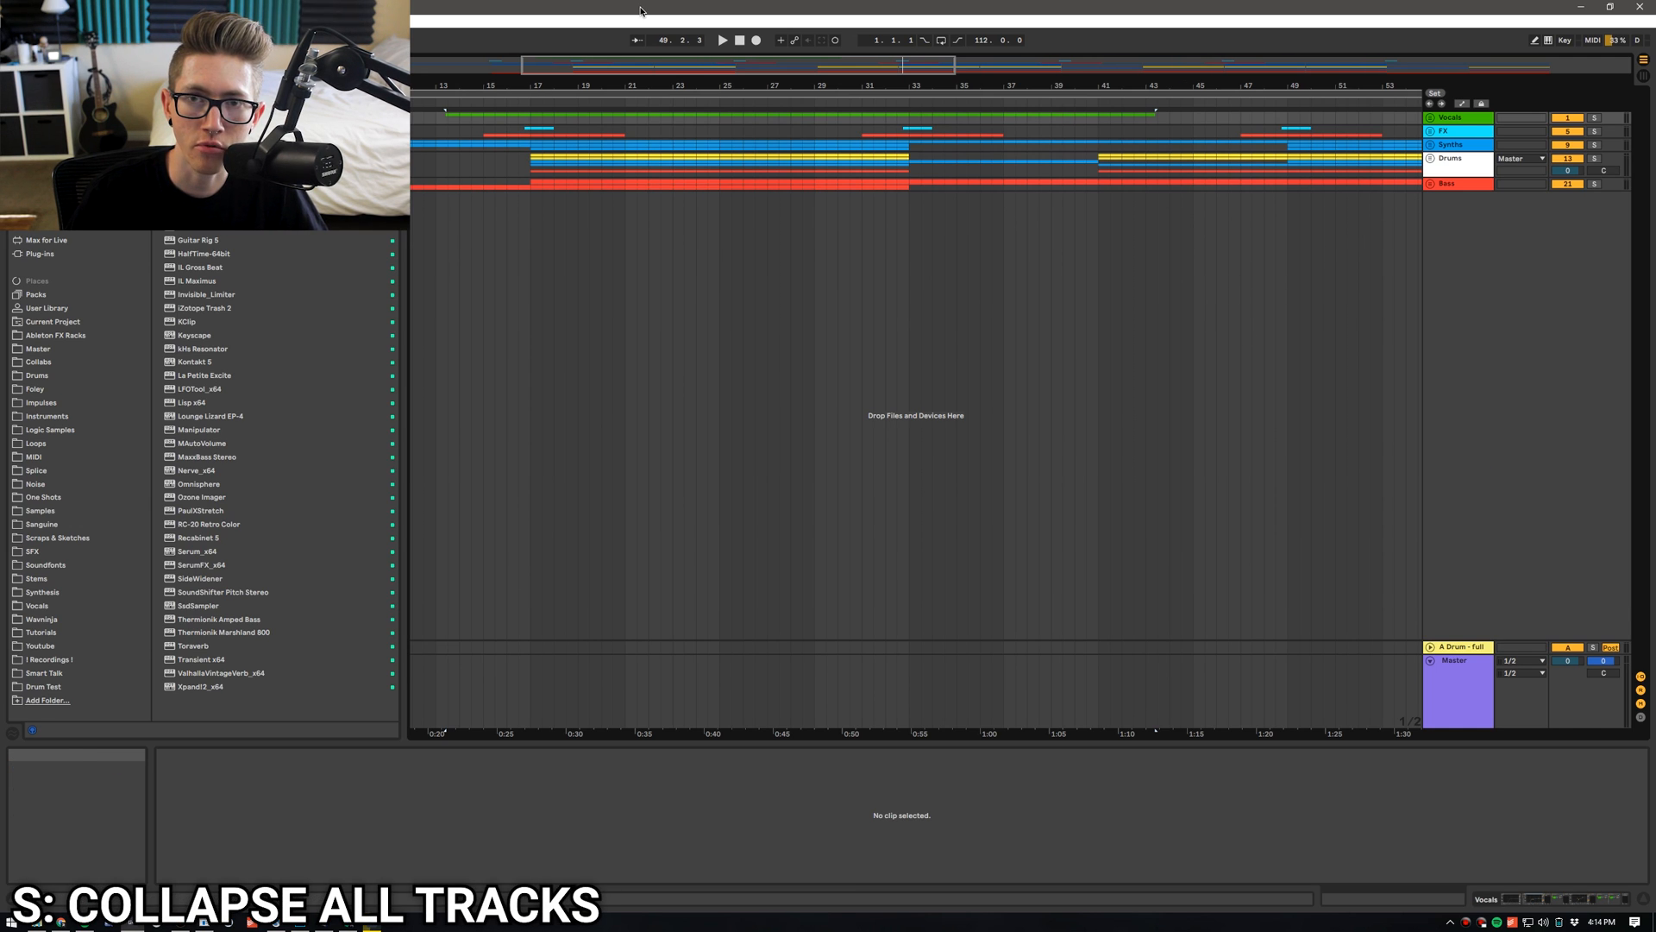
{"action": "mouse_move", "coordinate": [684, 63]}
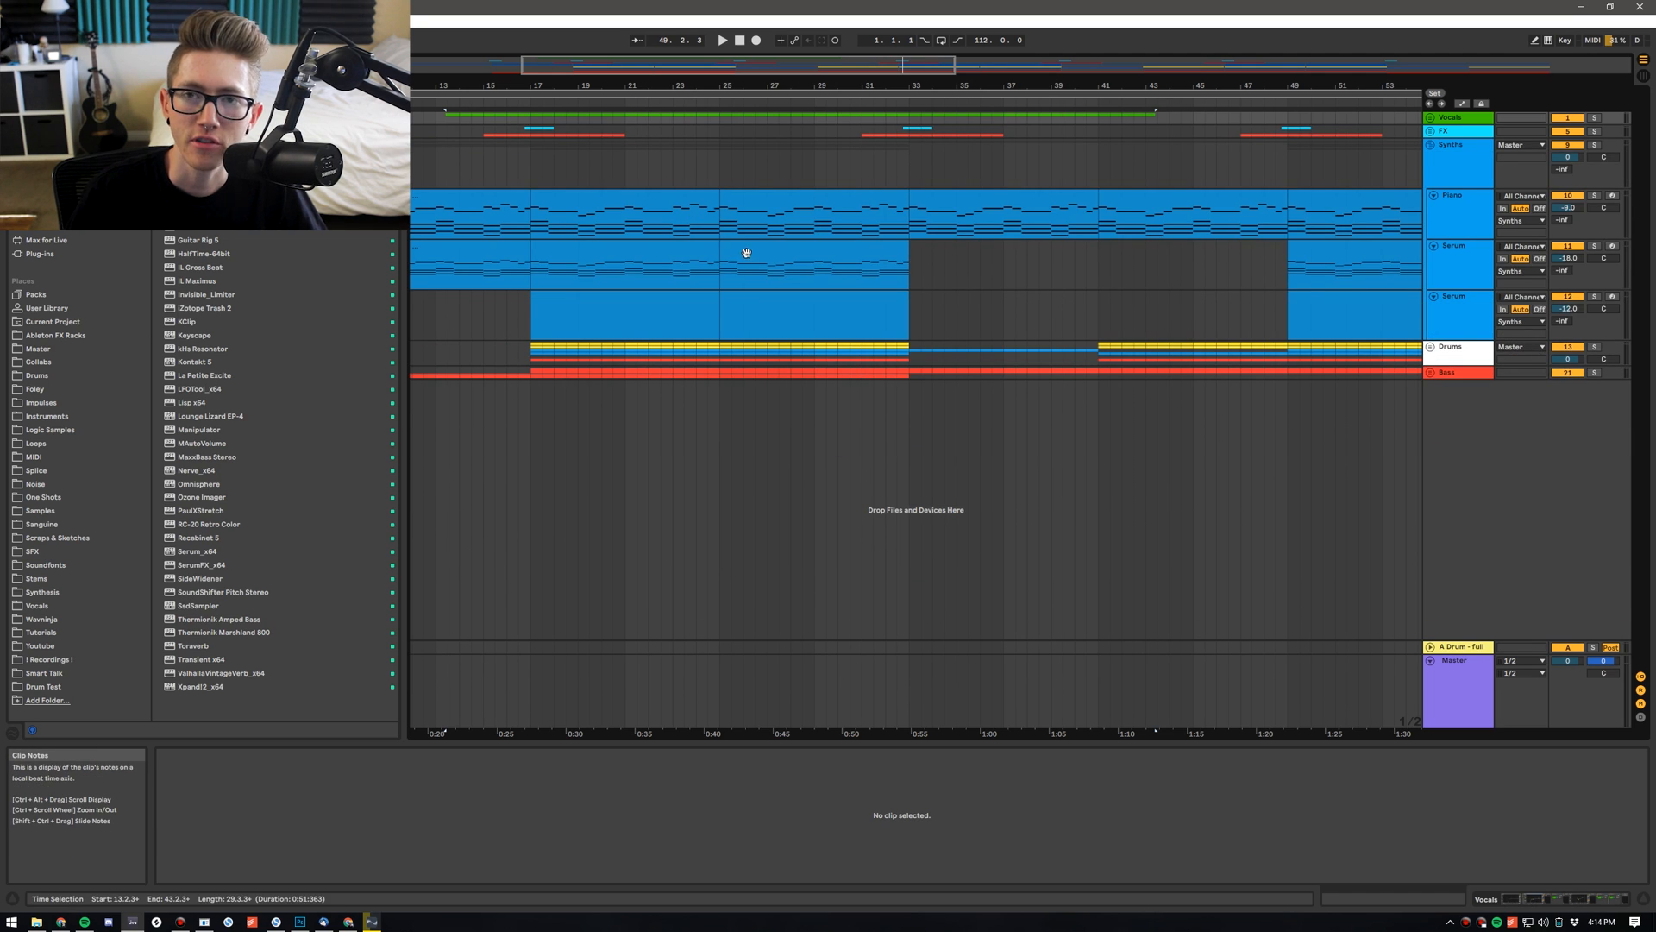
Open the Serum clip's chord notes in the note editor and zoom the view
{"action": "double_click", "coordinate": [718, 212]}
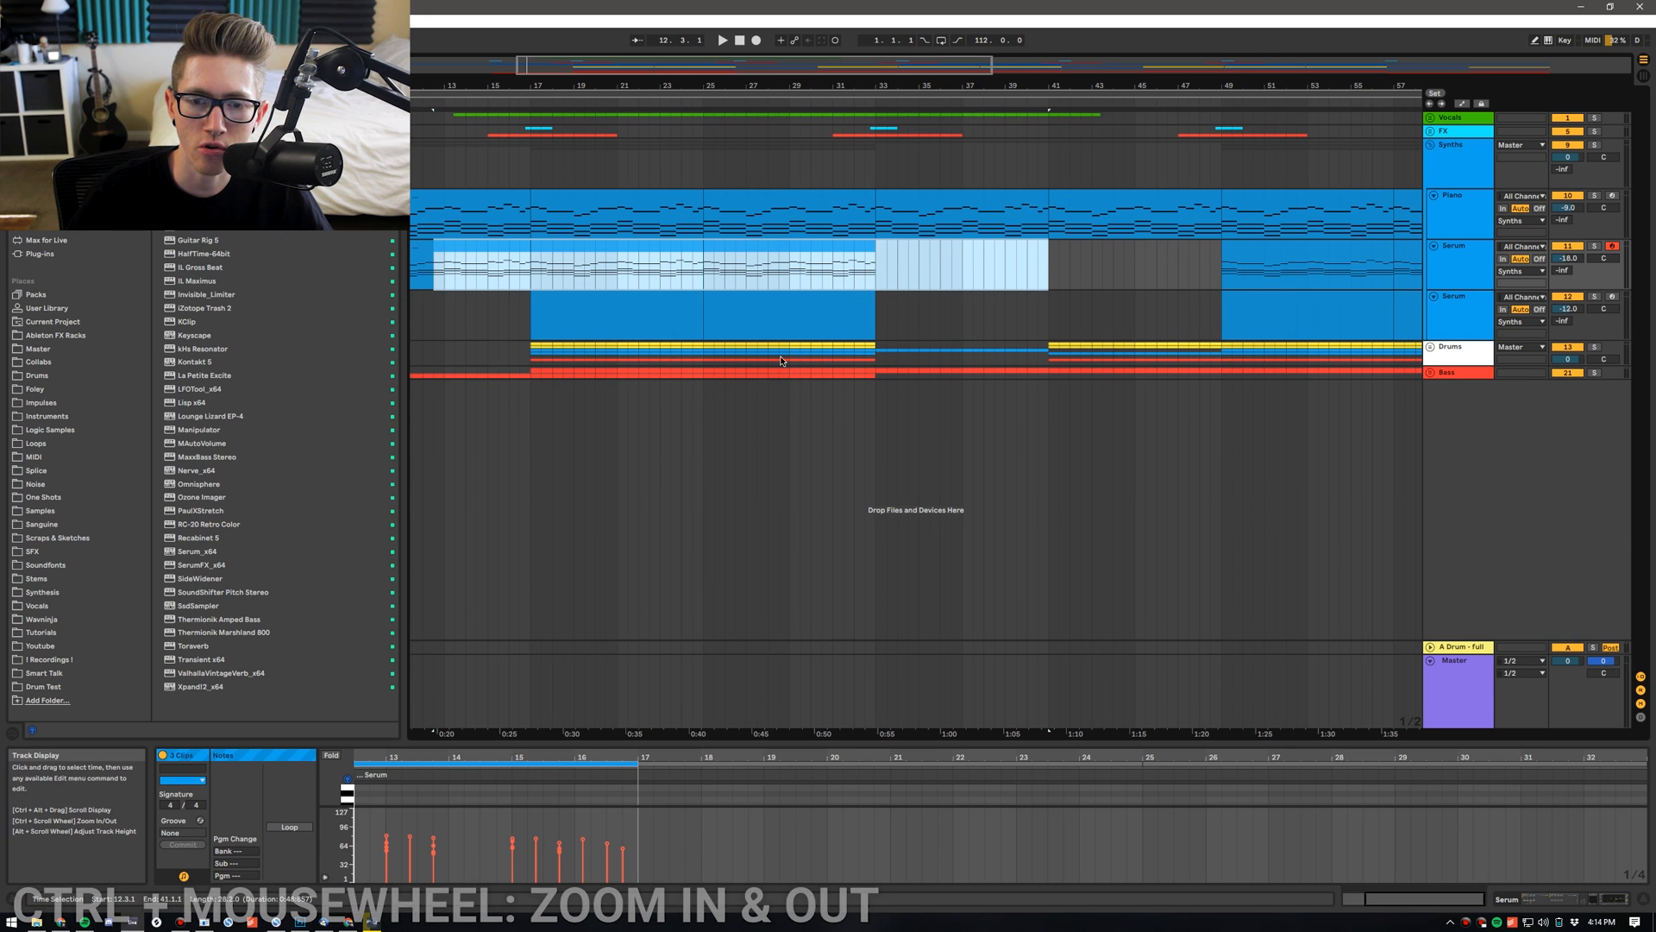
{"action": "scroll", "scroll_direction": "down", "scroll_amount": 3}
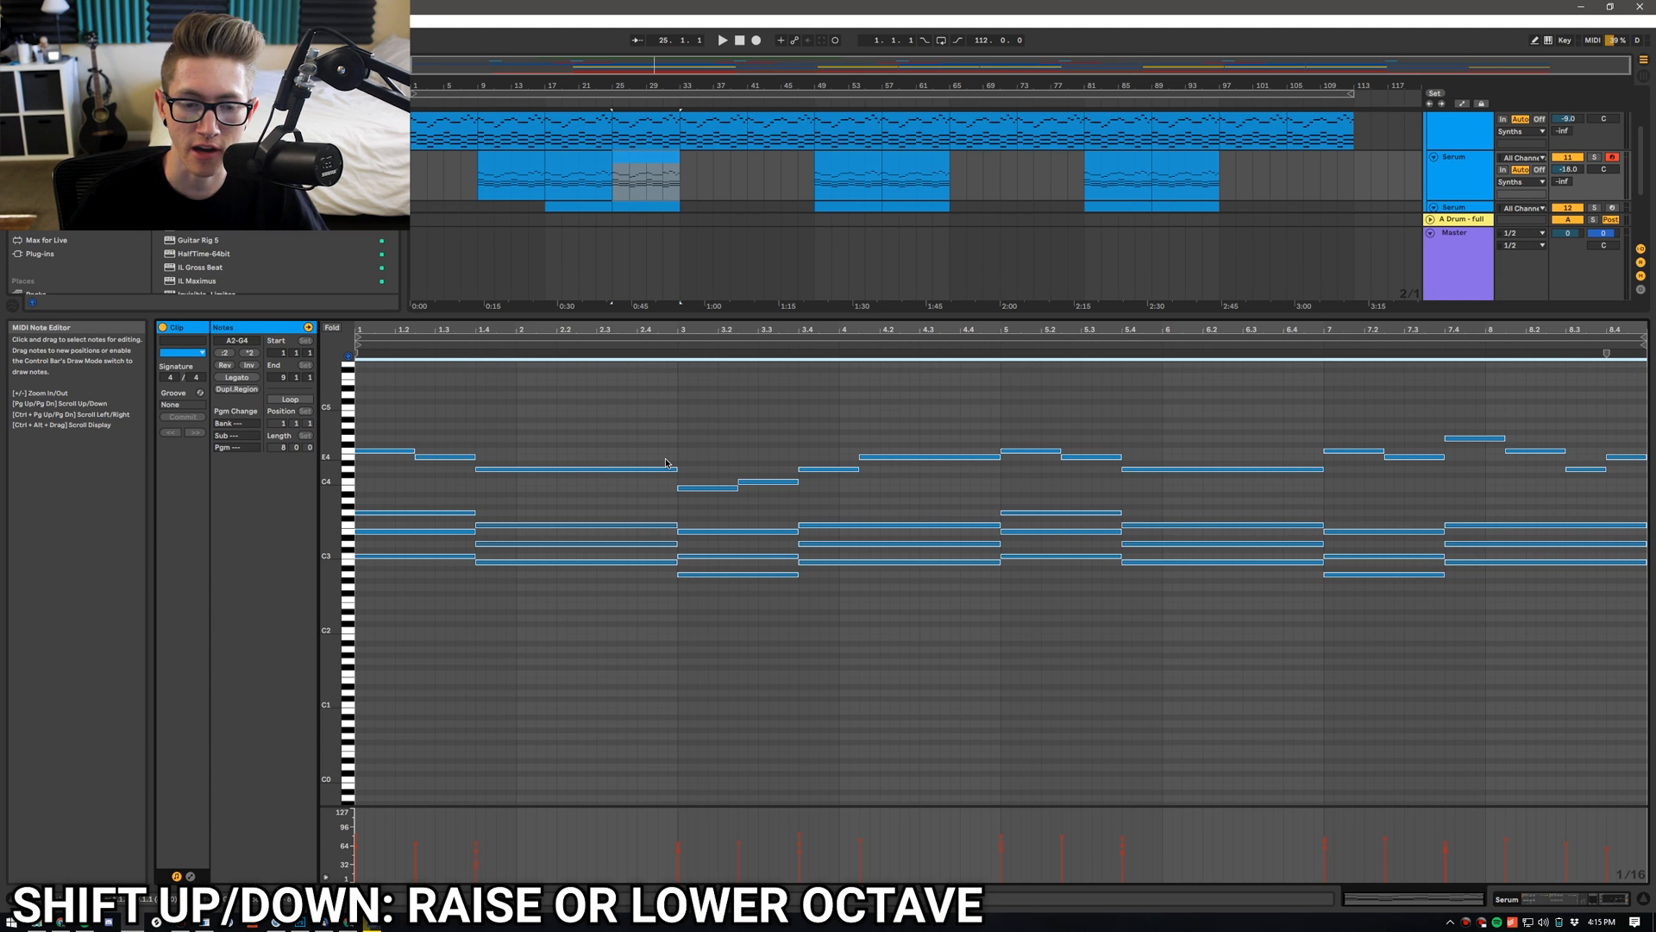
{"action": "key", "text": "shift+up"}
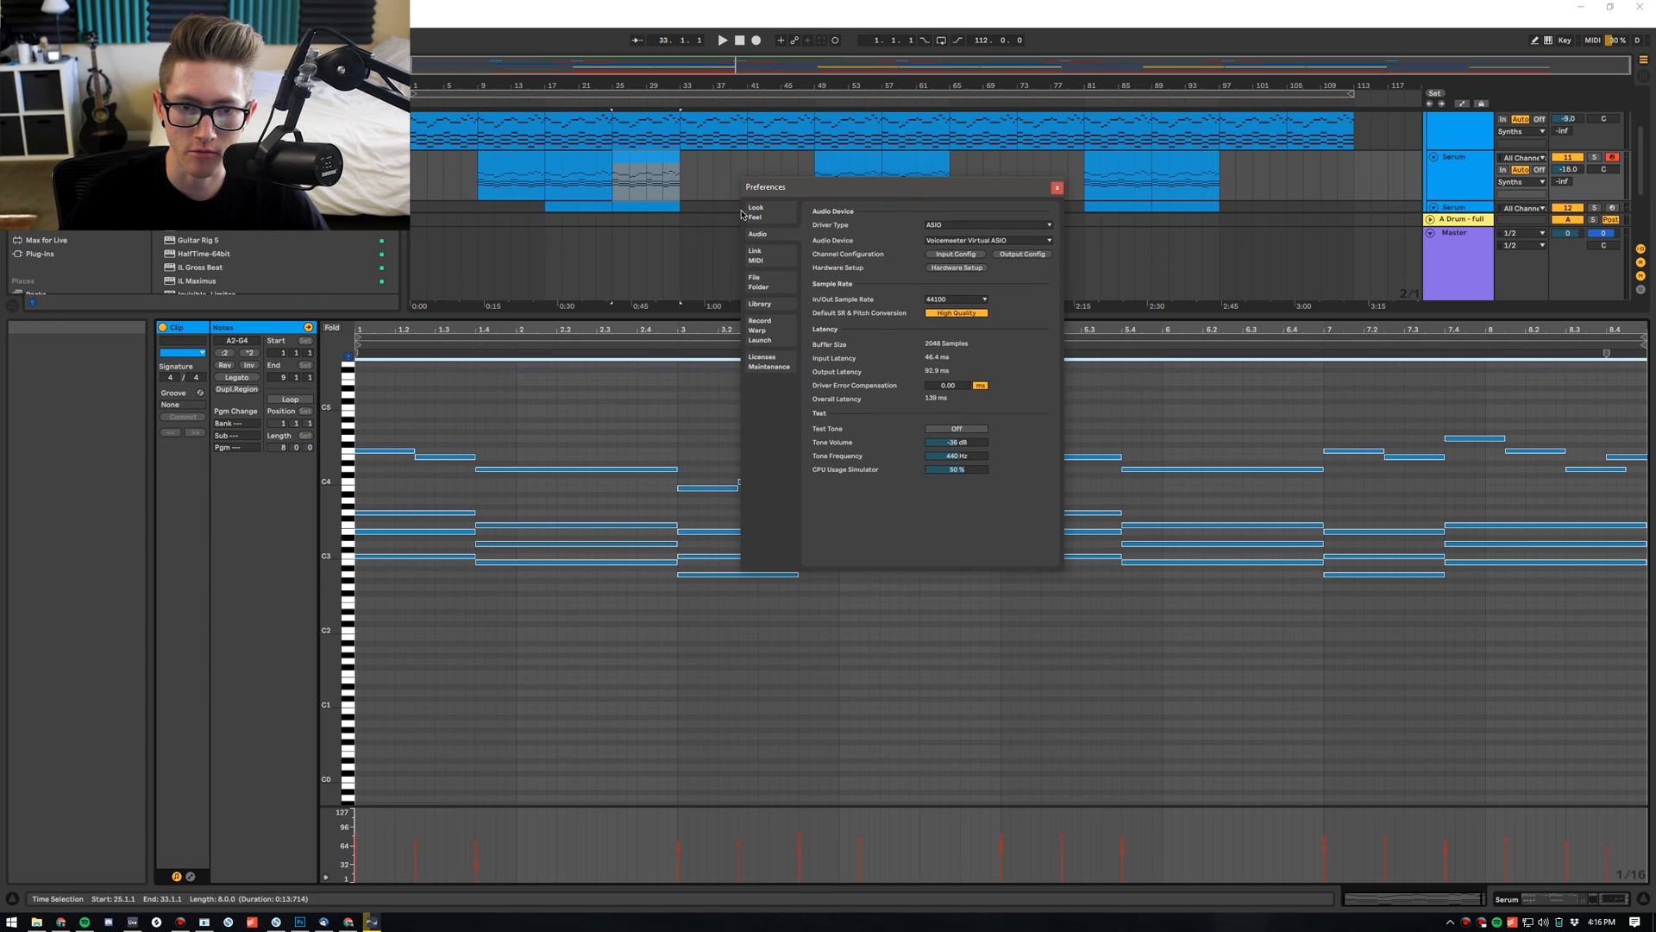
{"action": "left_click", "coordinate": [755, 255]}
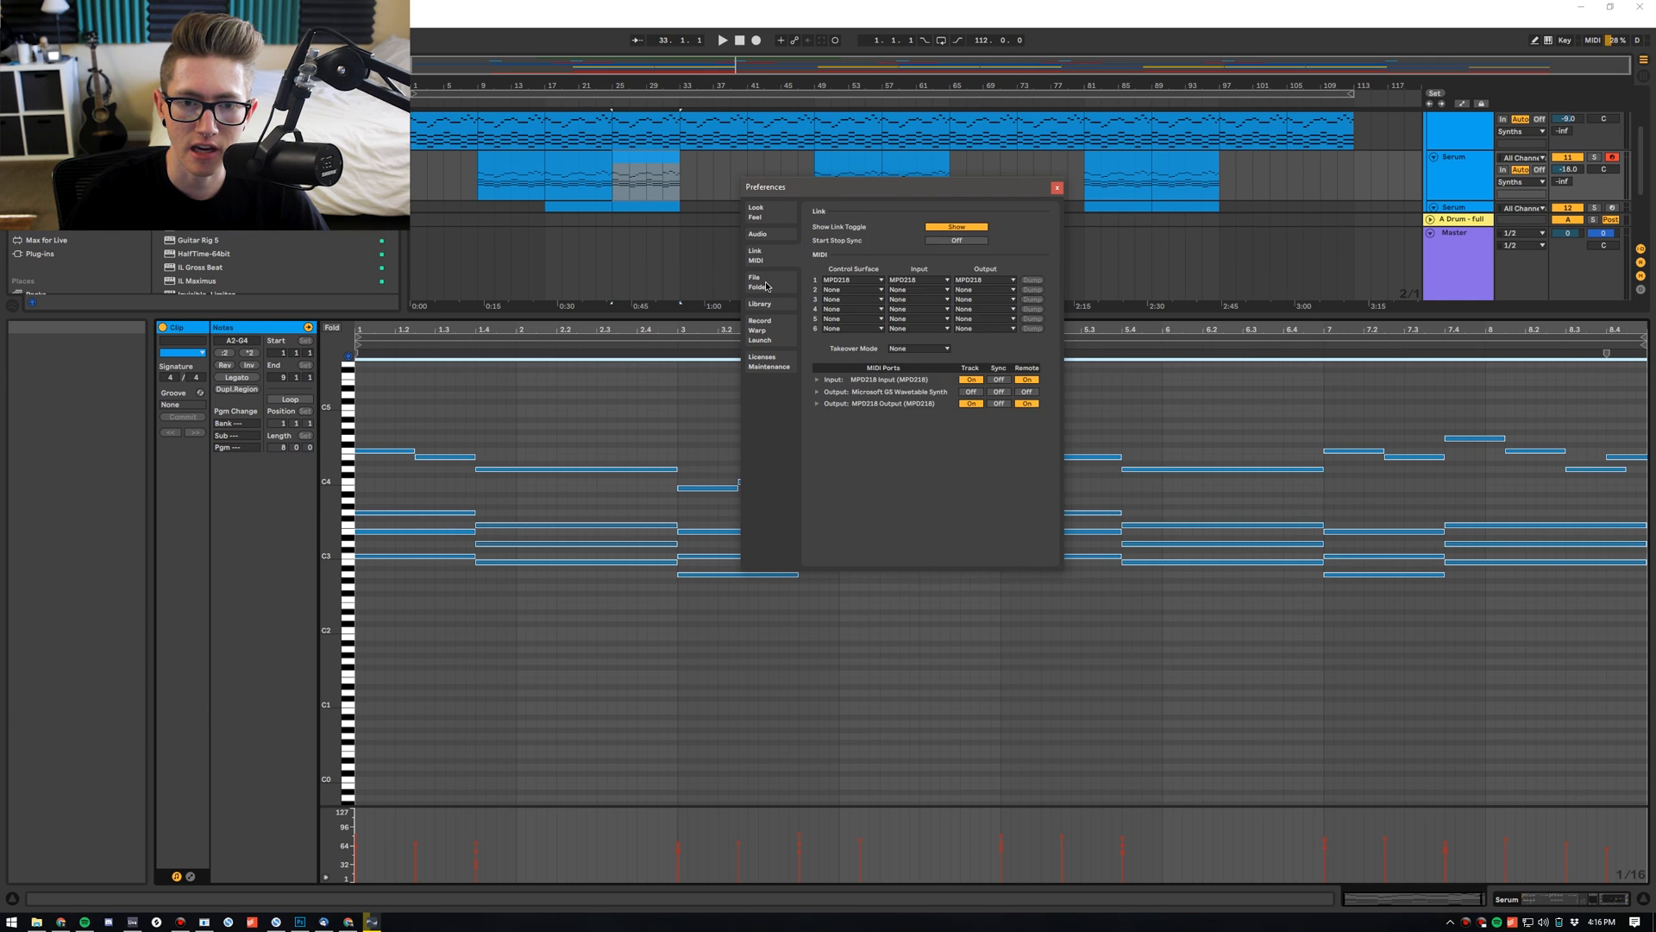
{"action": "left_click", "coordinate": [1056, 188]}
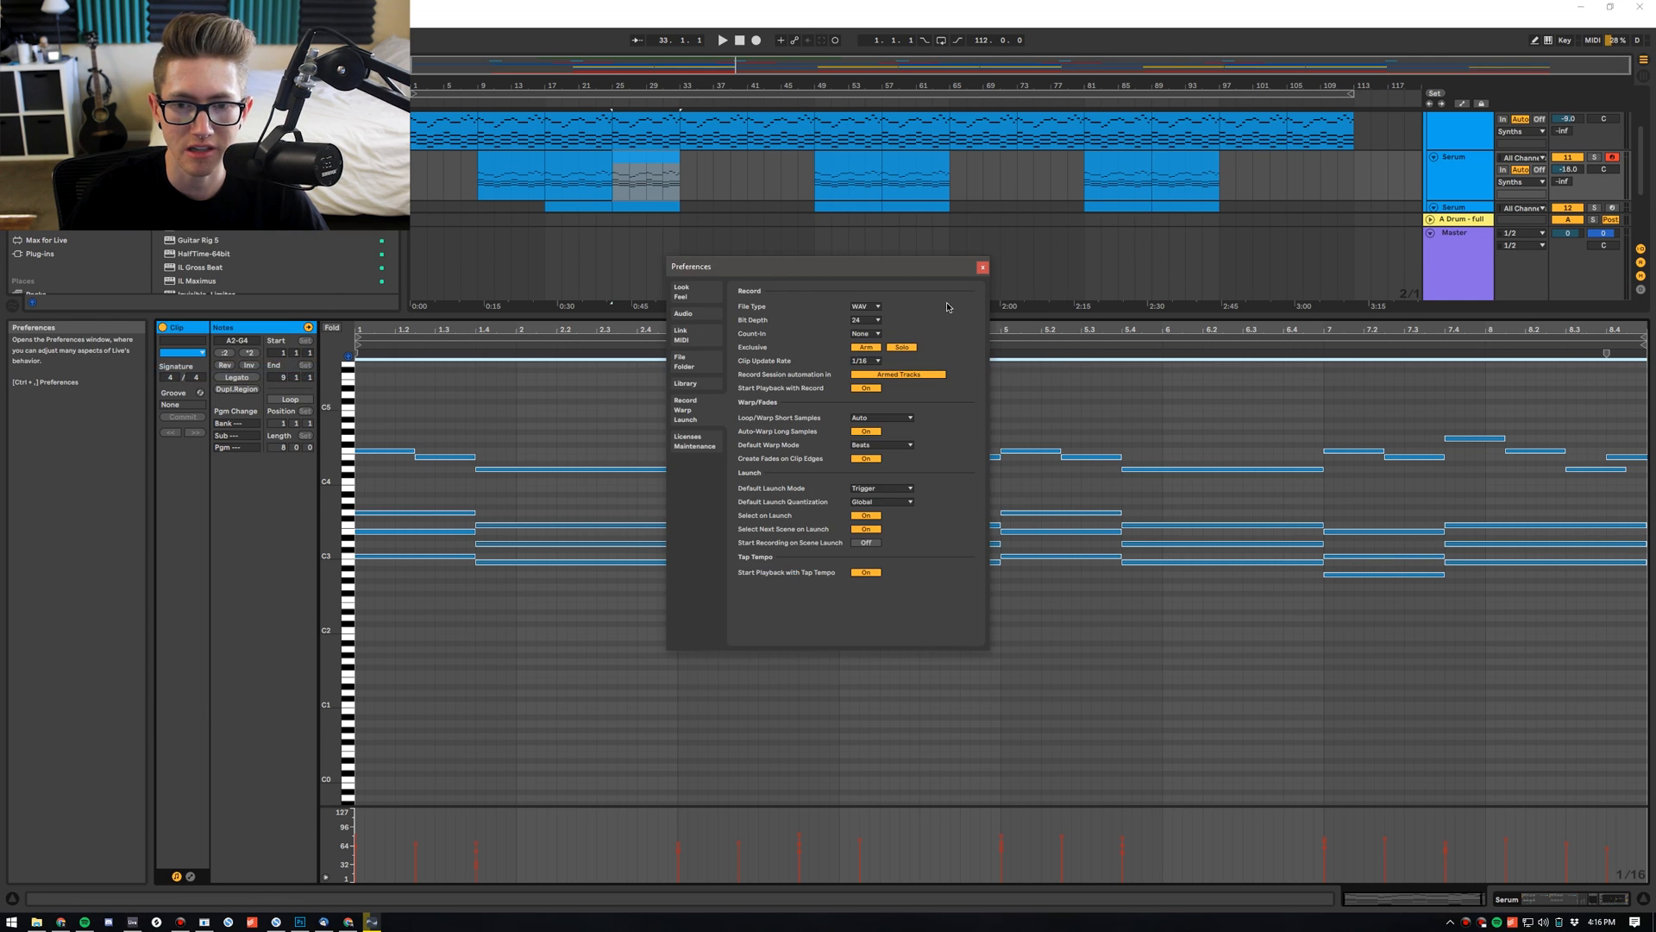
{"action": "left_click", "coordinate": [979, 267]}
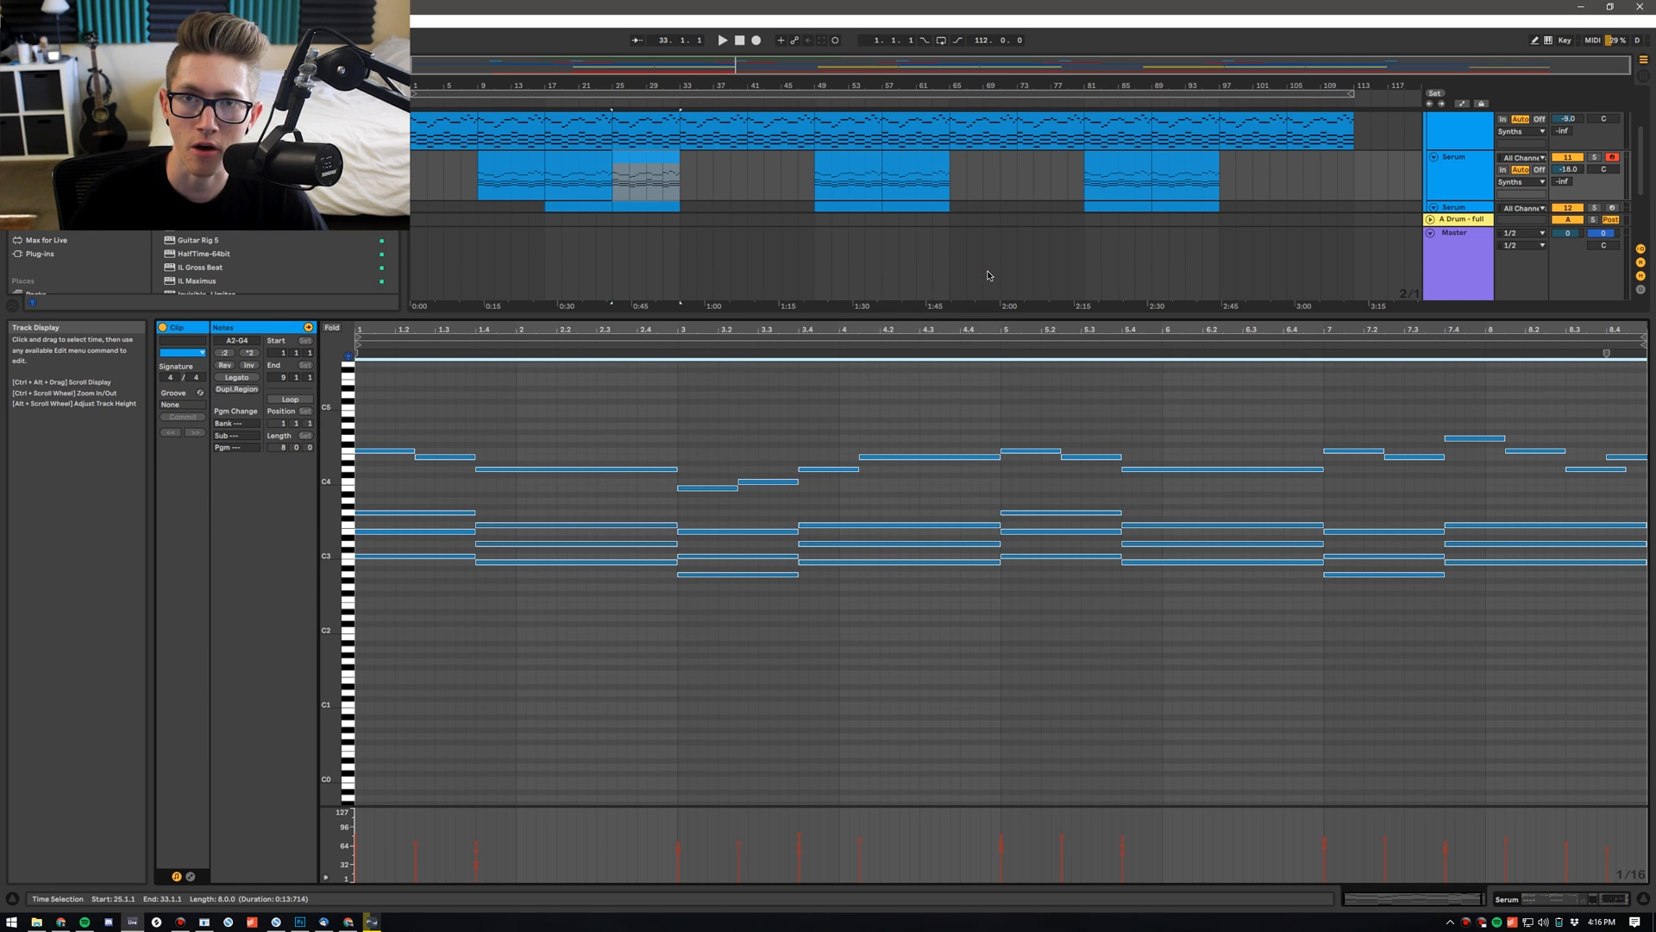
Deselect the Serum clip by clicking an empty area at the top of the arrangement
{"action": "key", "text": "shift+space"}
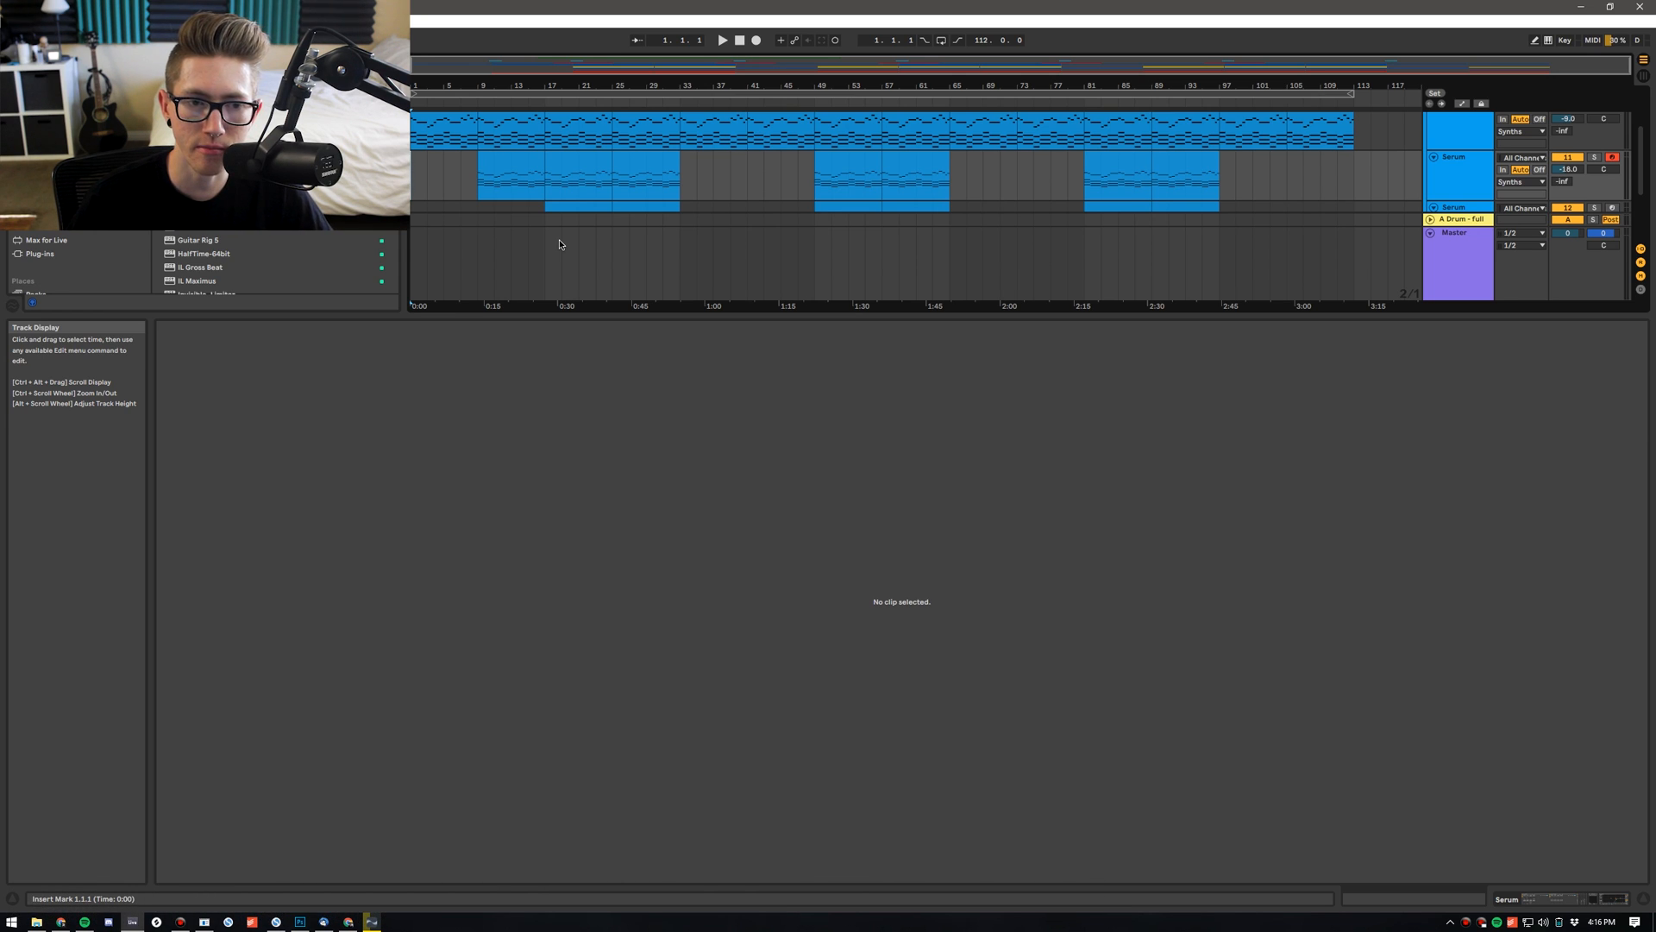
{"action": "left_click", "coordinate": [723, 41]}
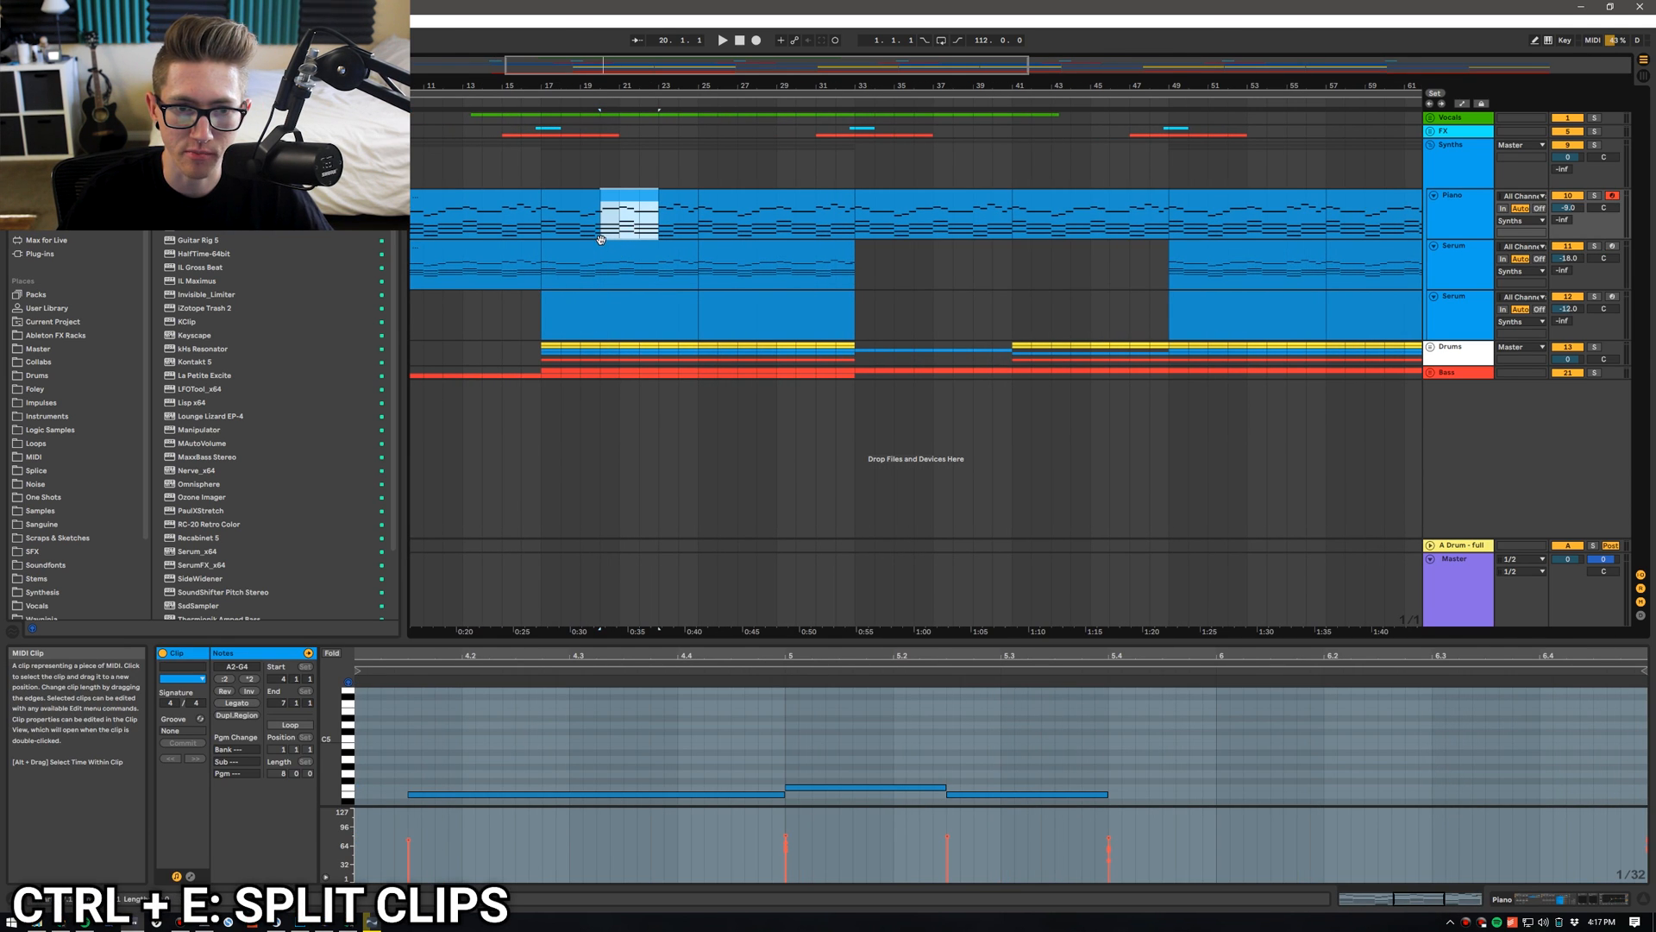
{"action": "mouse_move", "coordinate": [565, 203]}
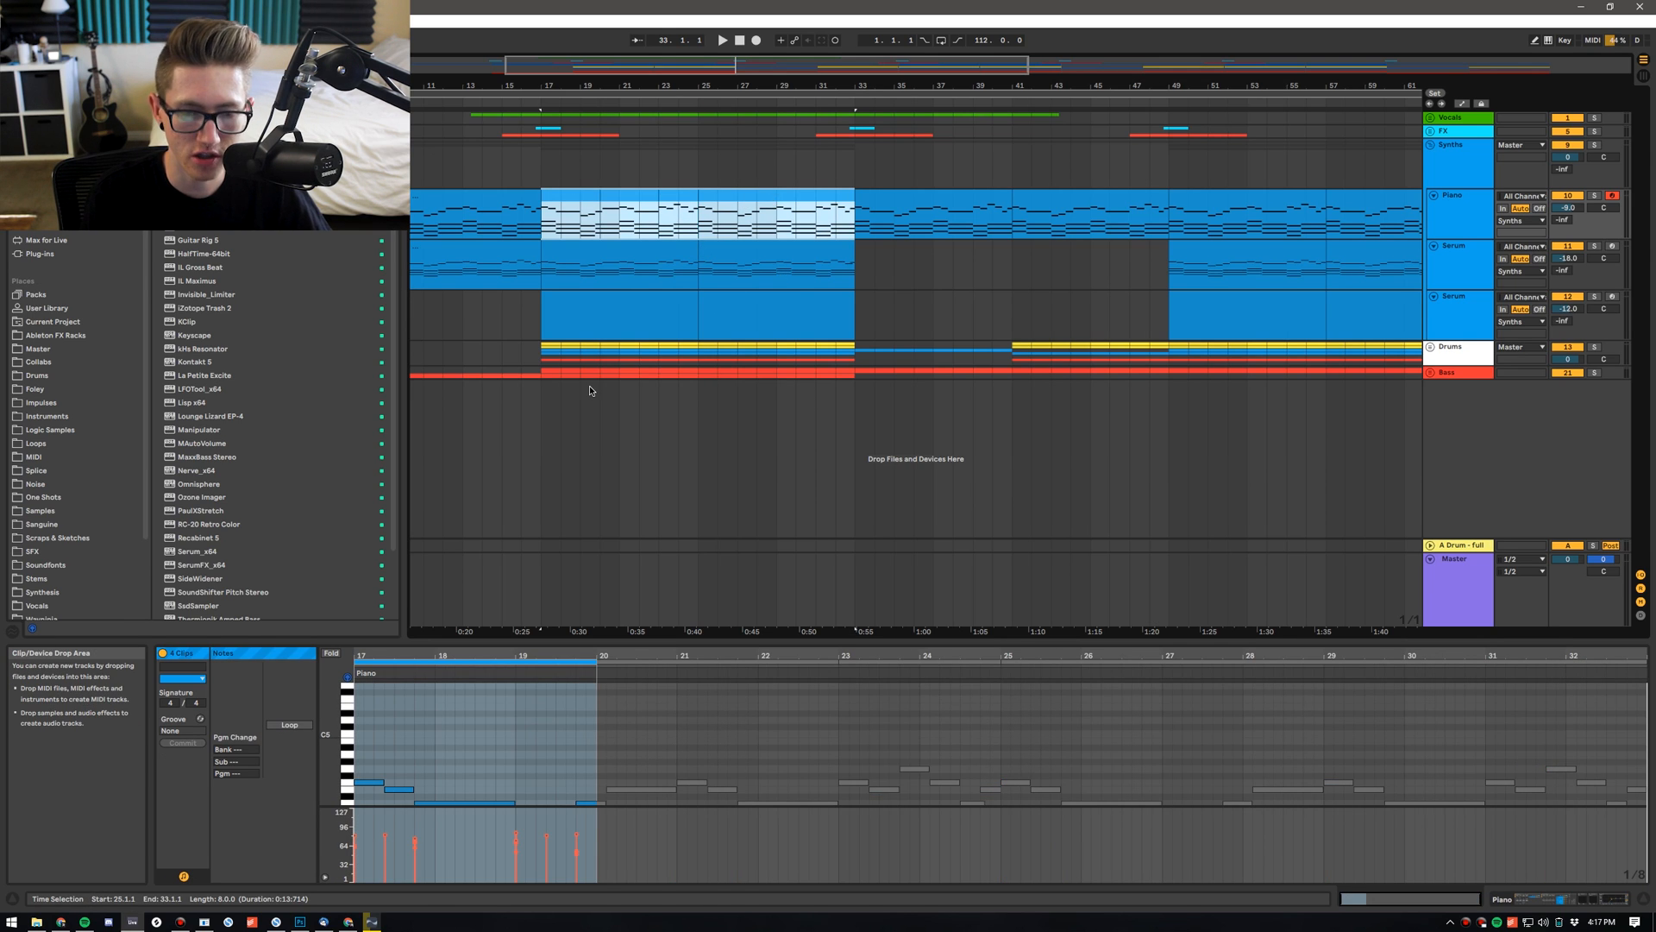
Expand all tracks to full height, revealing the vocal take, whoosh and frozen audio clips
{"action": "key", "text": "ctrl+j"}
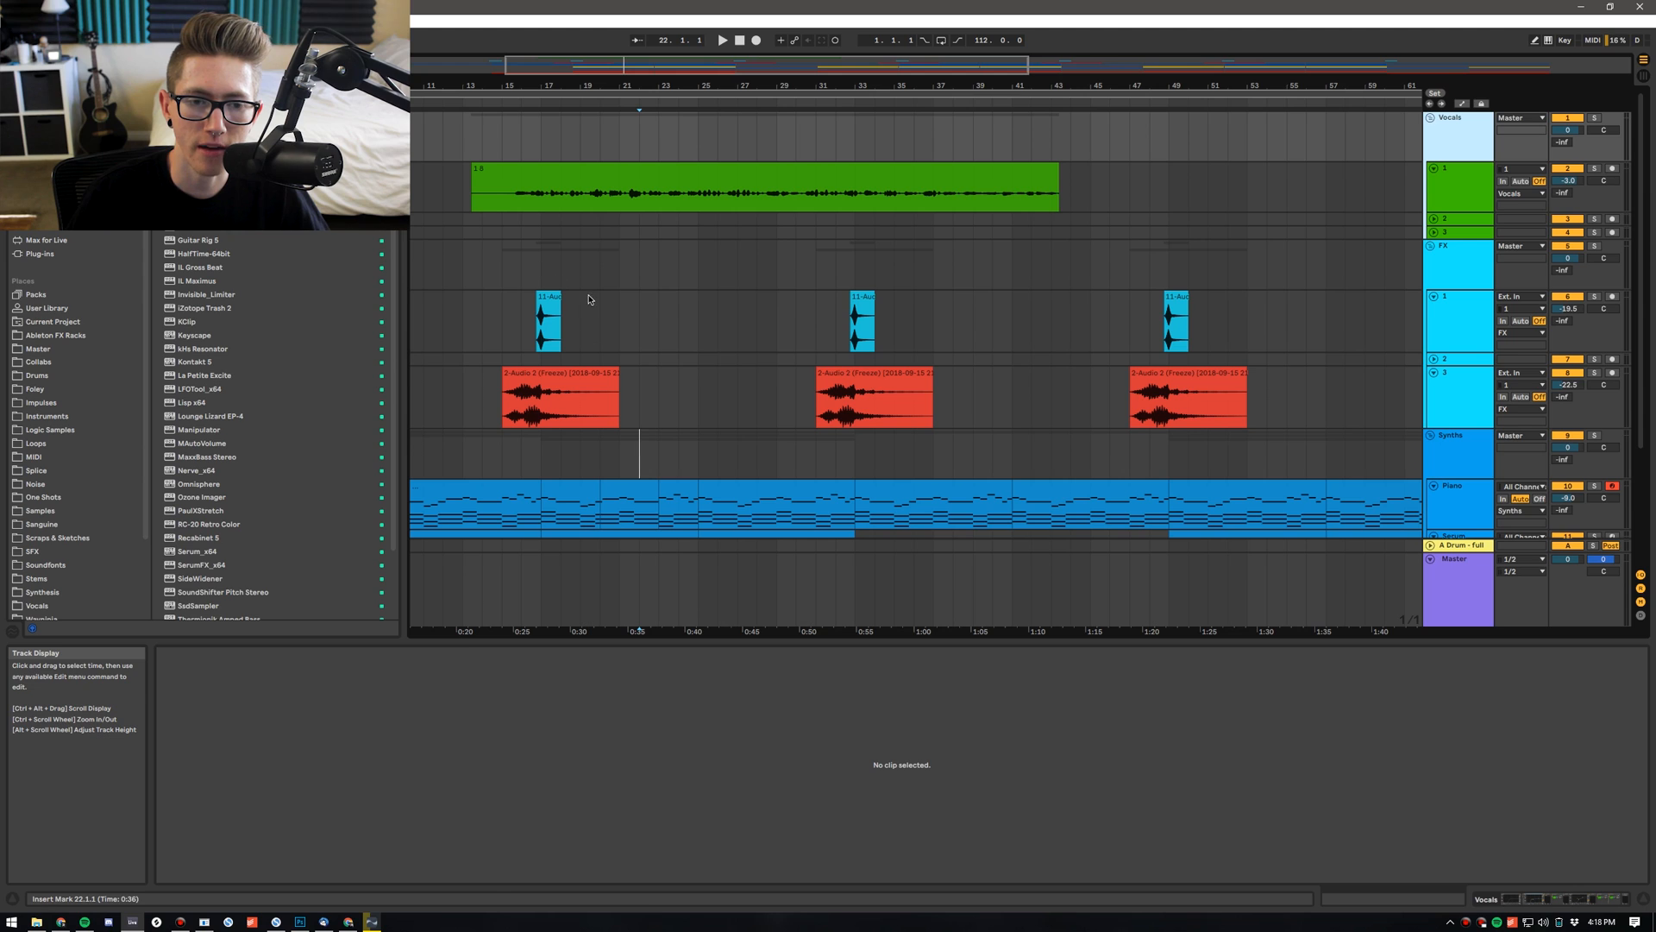
Duplicate the first whoosh clip, toggle looping for bars 21–33, and group the tracks
{"action": "key", "text": "ctrl+d"}
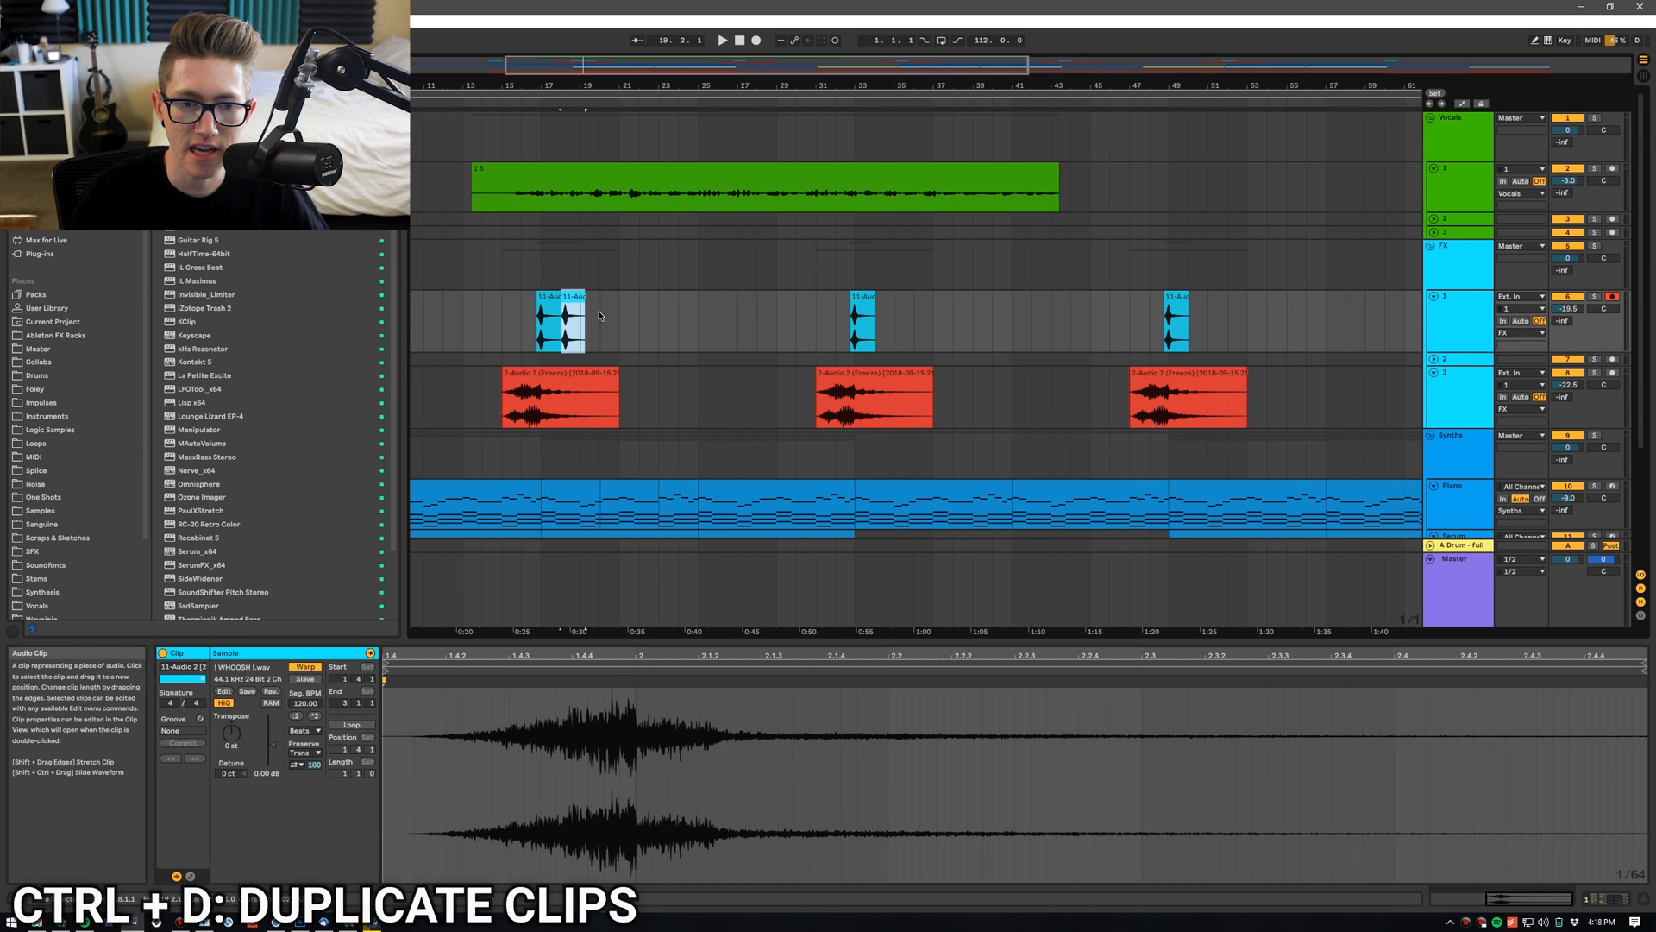
{"action": "key", "text": "ctrl+d"}
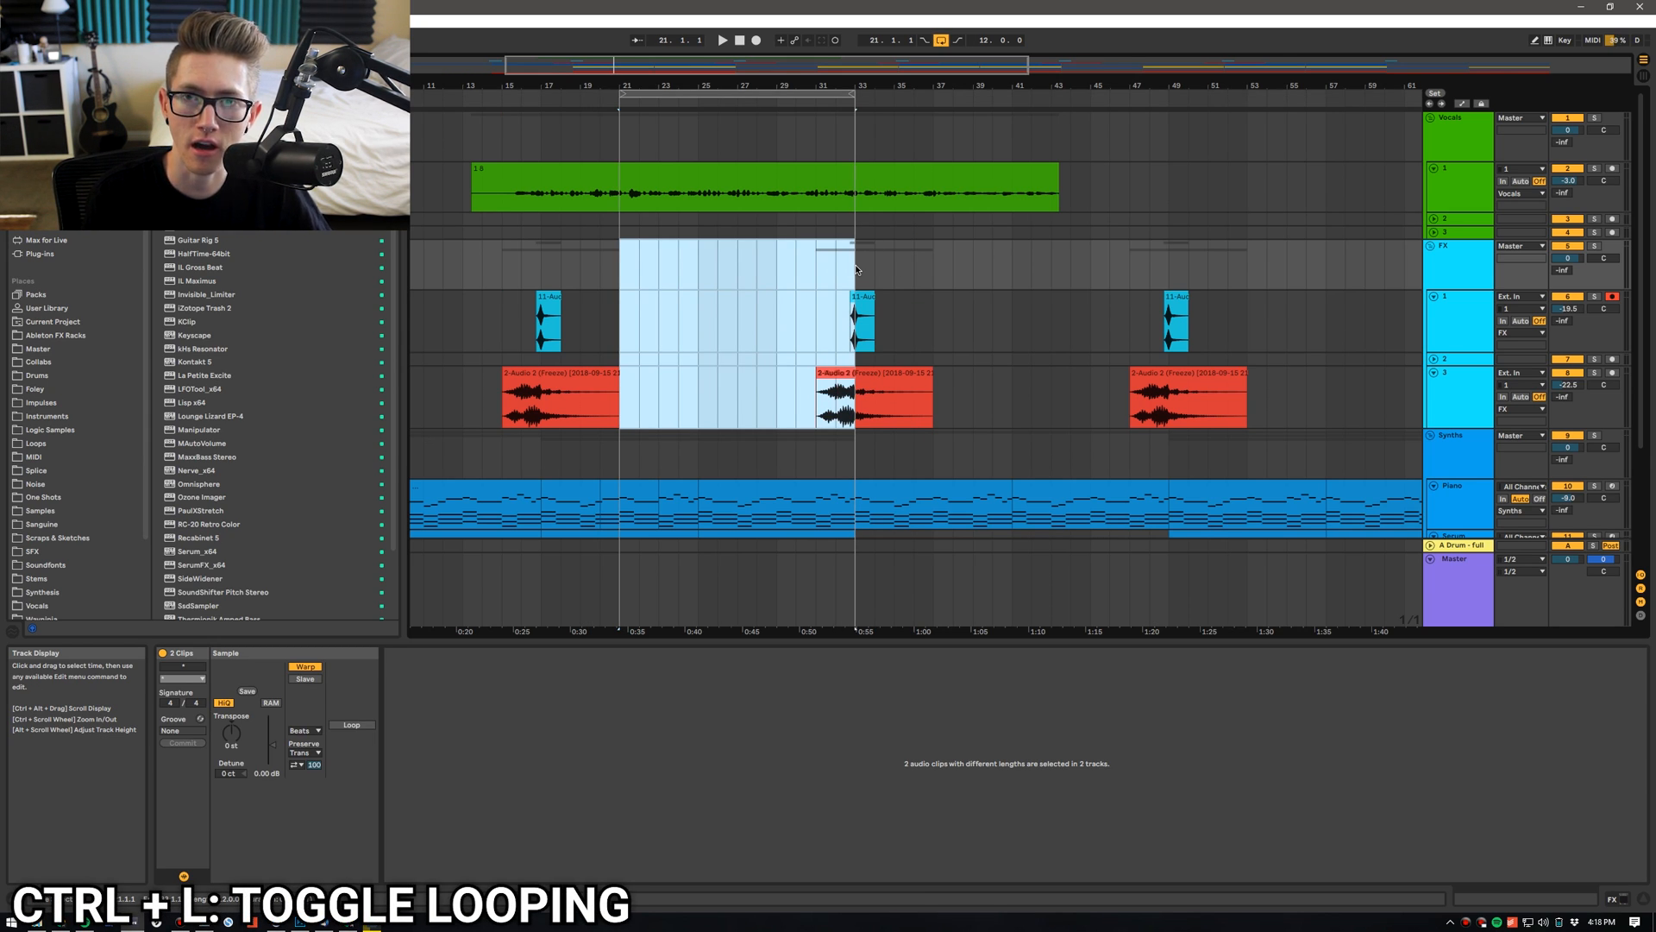
{"action": "key", "text": "ctrl+l"}
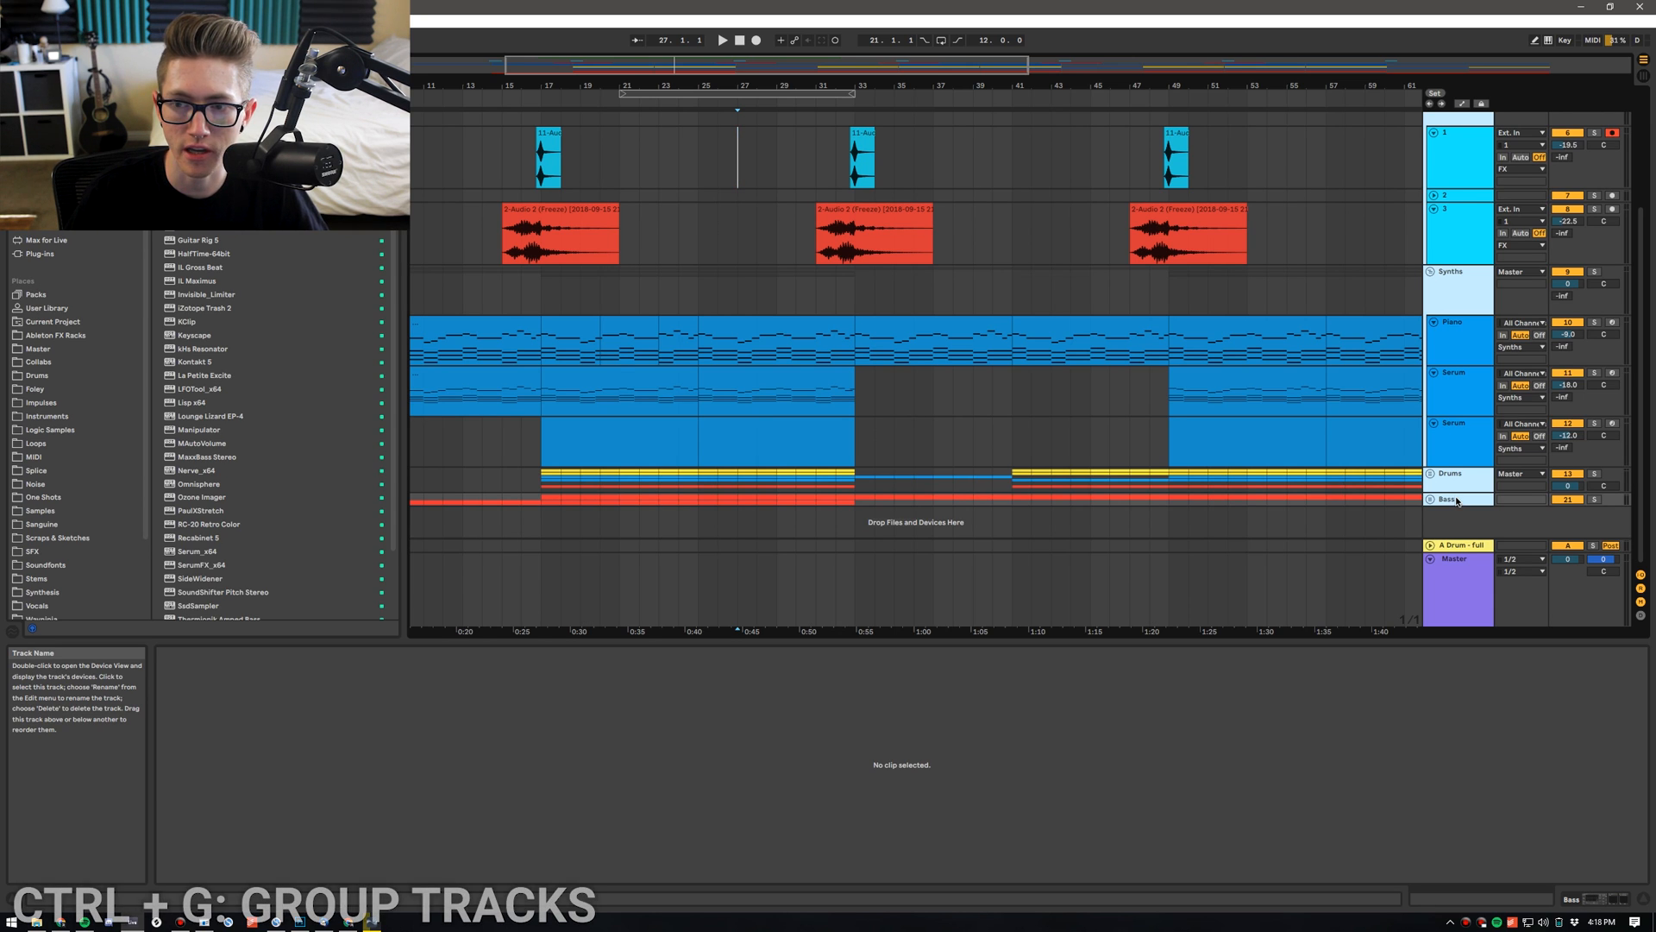
{"action": "key", "text": "ctrl+g"}
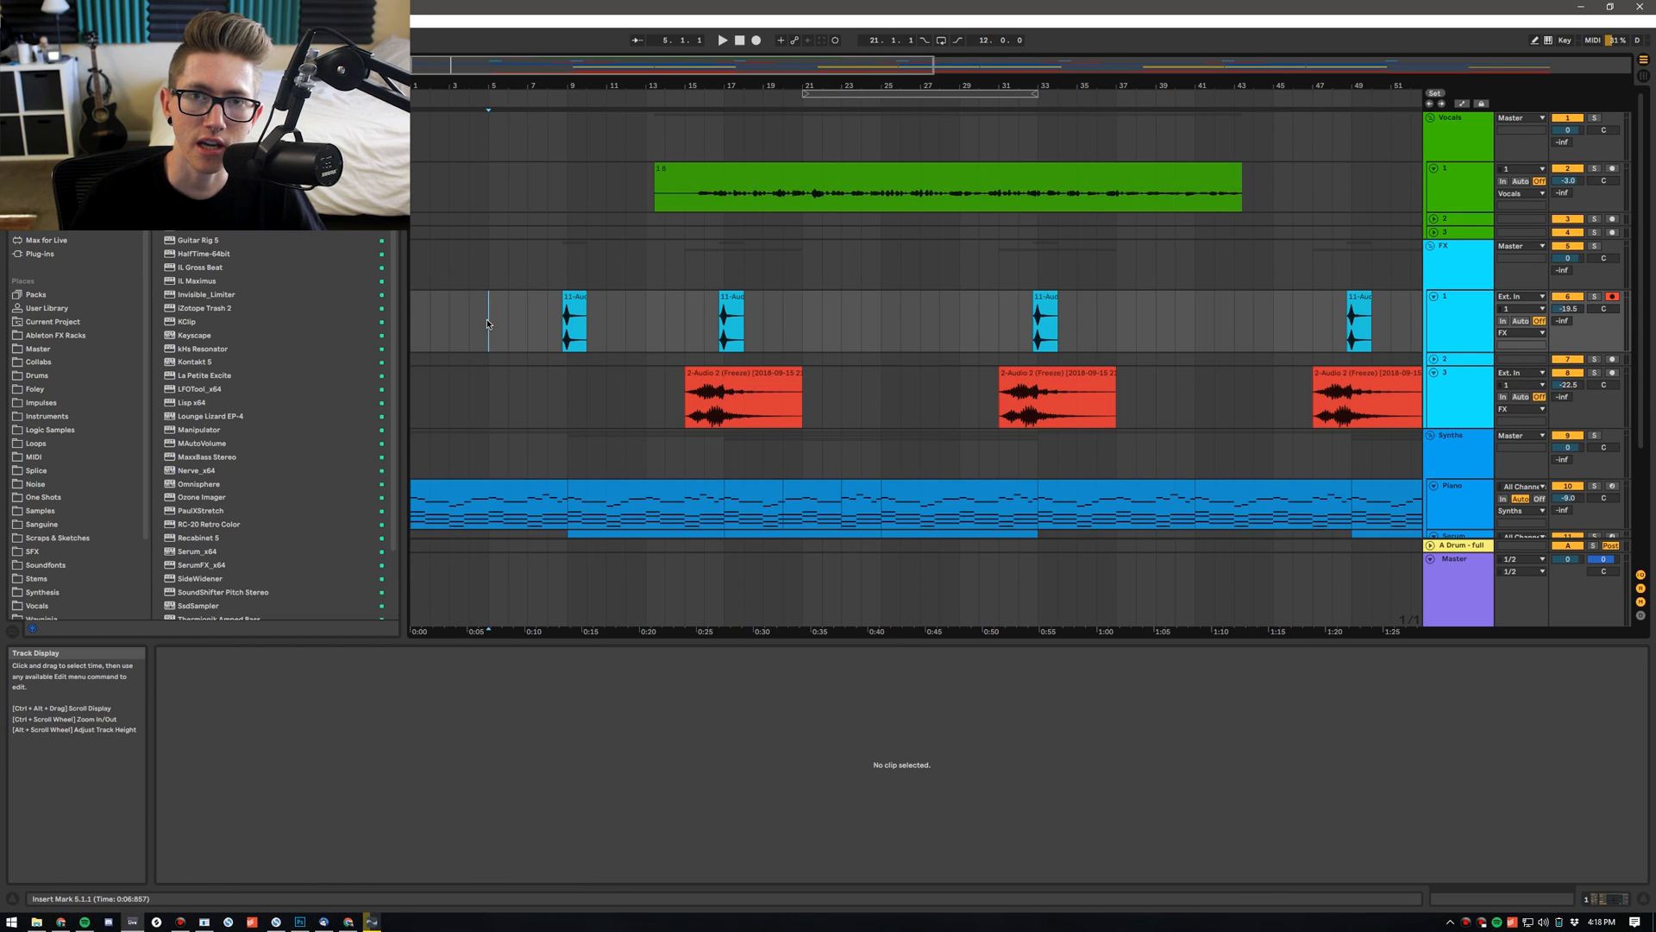
{"action": "key", "text": "ctrl+i"}
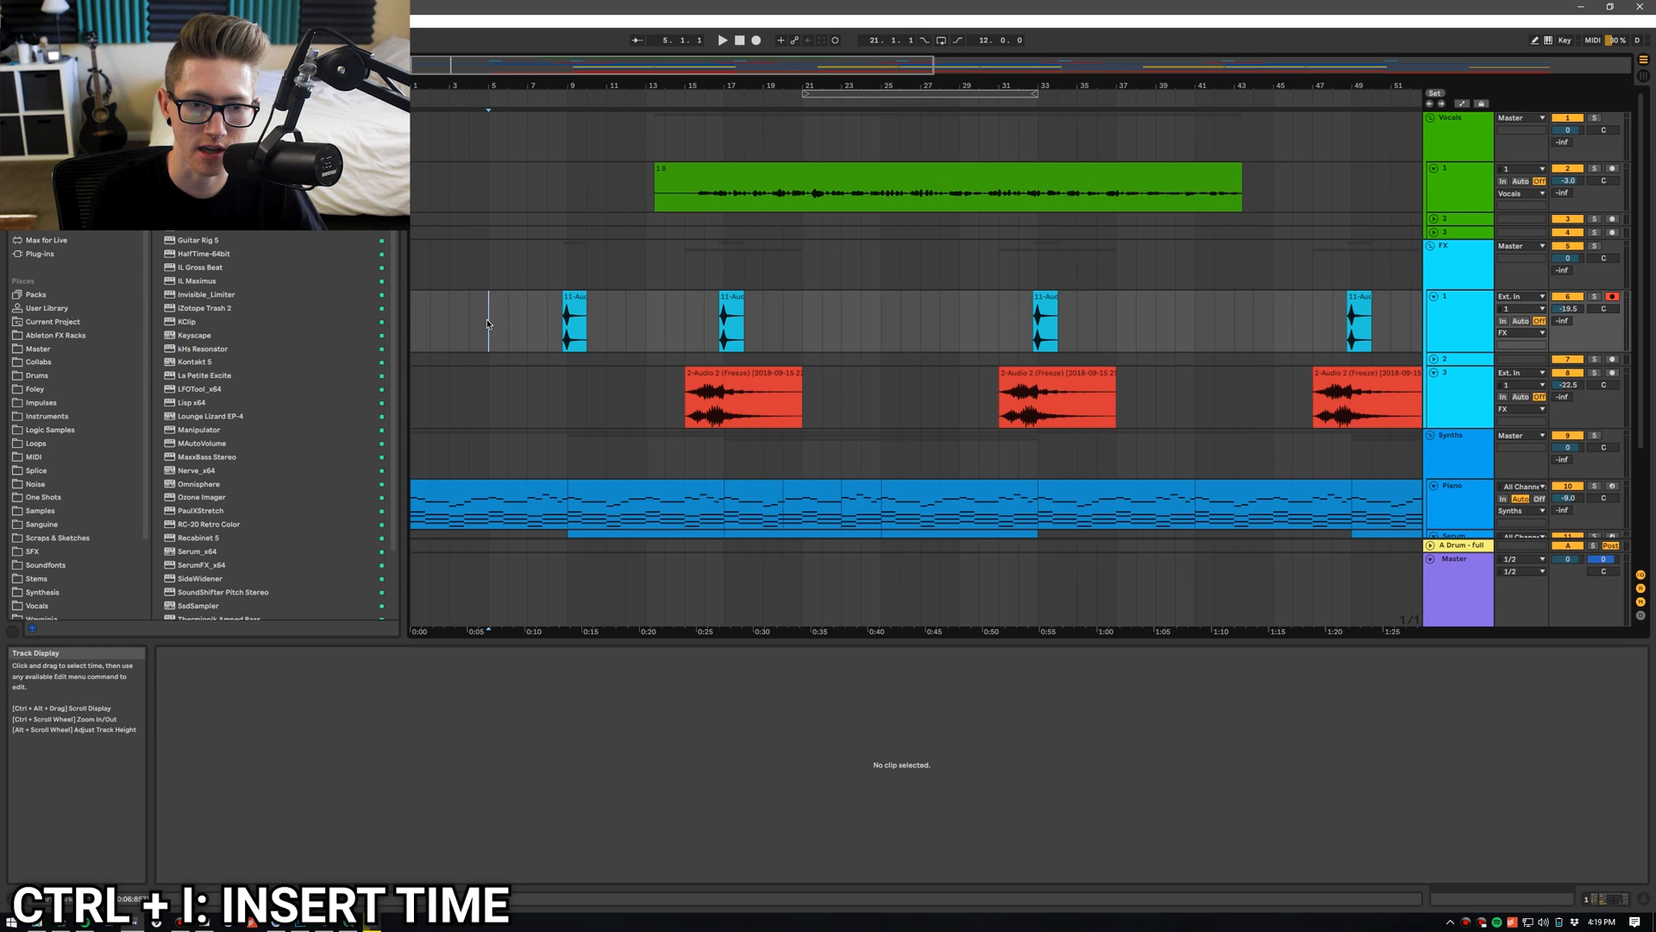
{"action": "key", "text": "ctrl+i"}
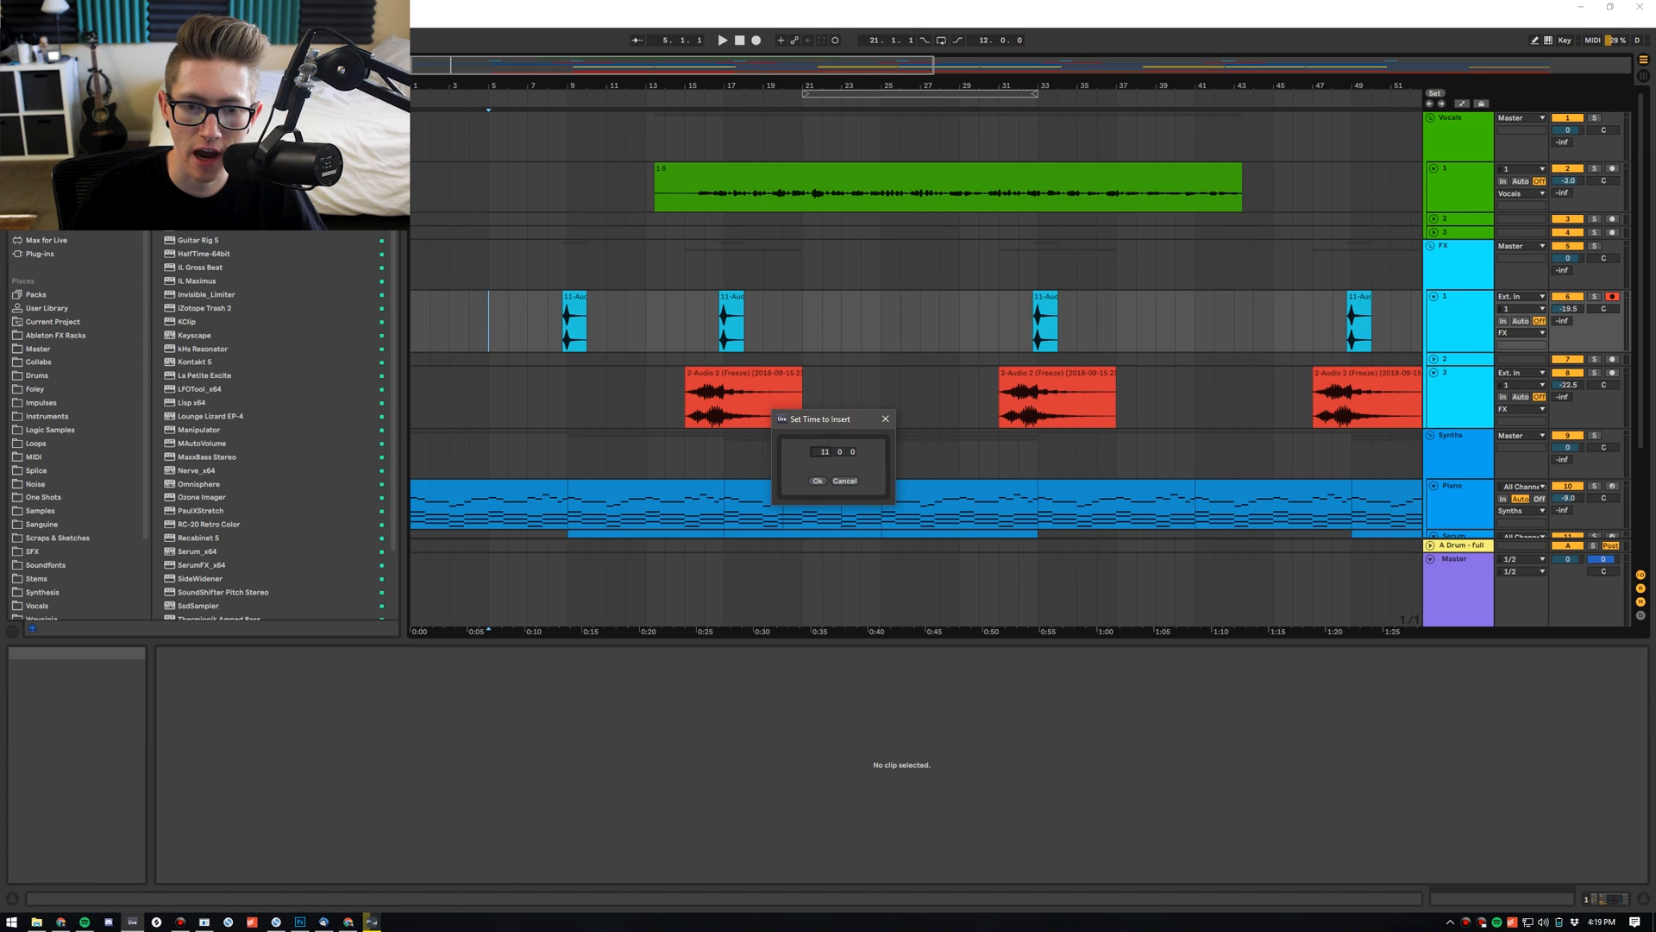
{"action": "left_click", "coordinate": [815, 481]}
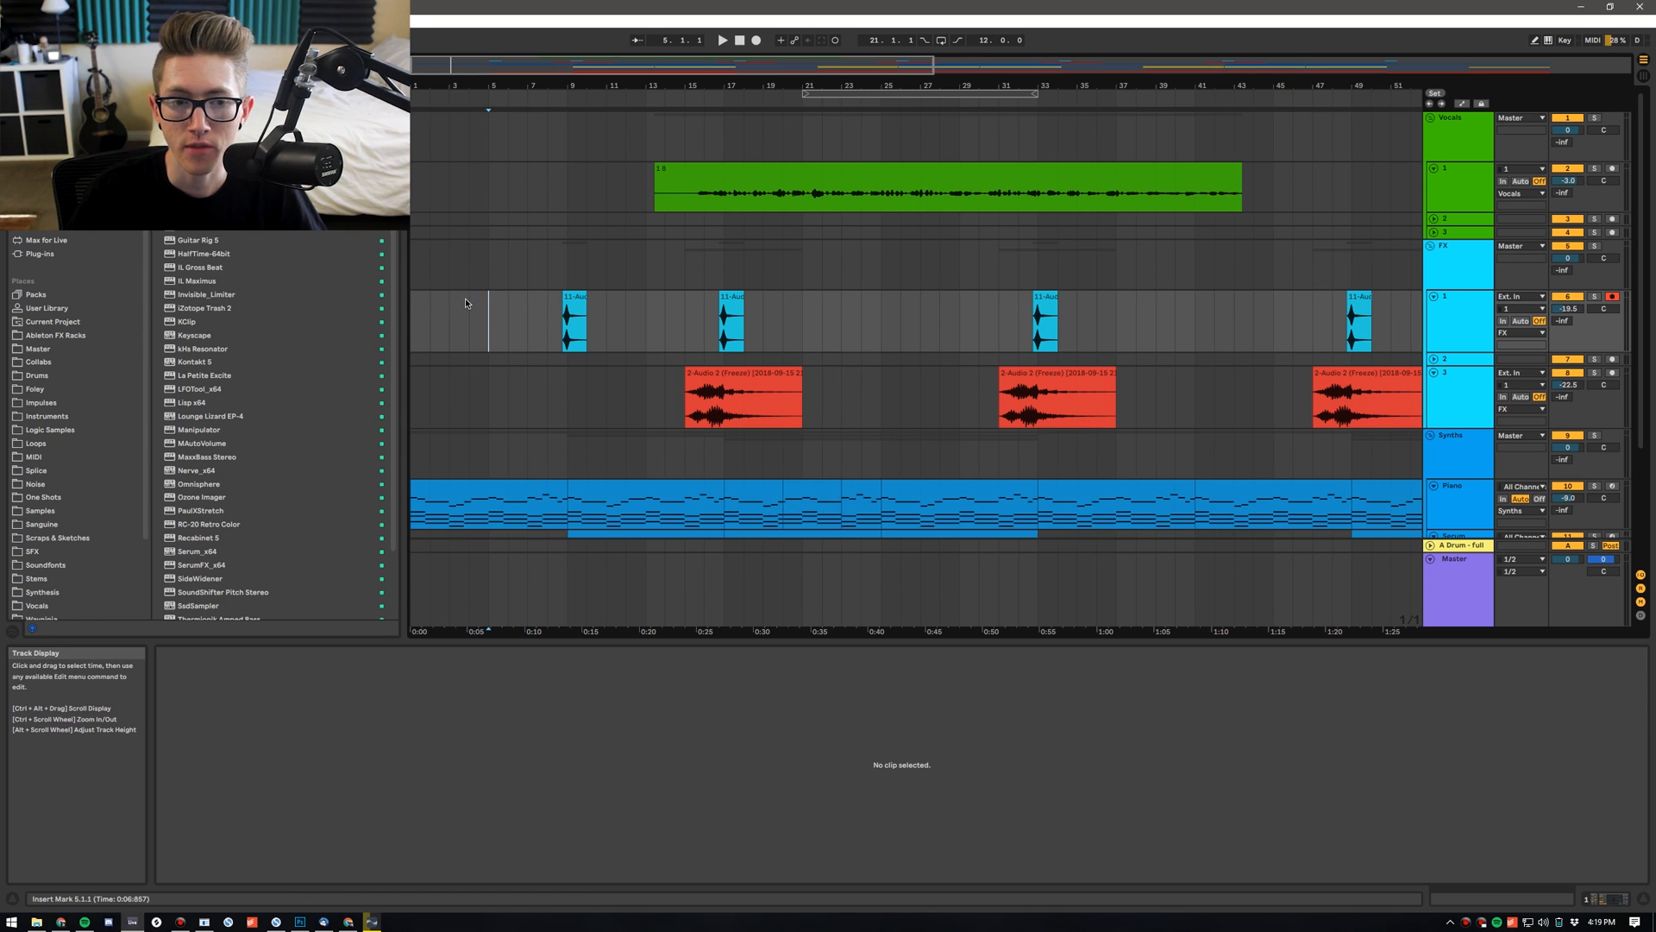
{"action": "left_click_drag", "start_coordinate": [414, 322], "coordinate": [468, 322]}
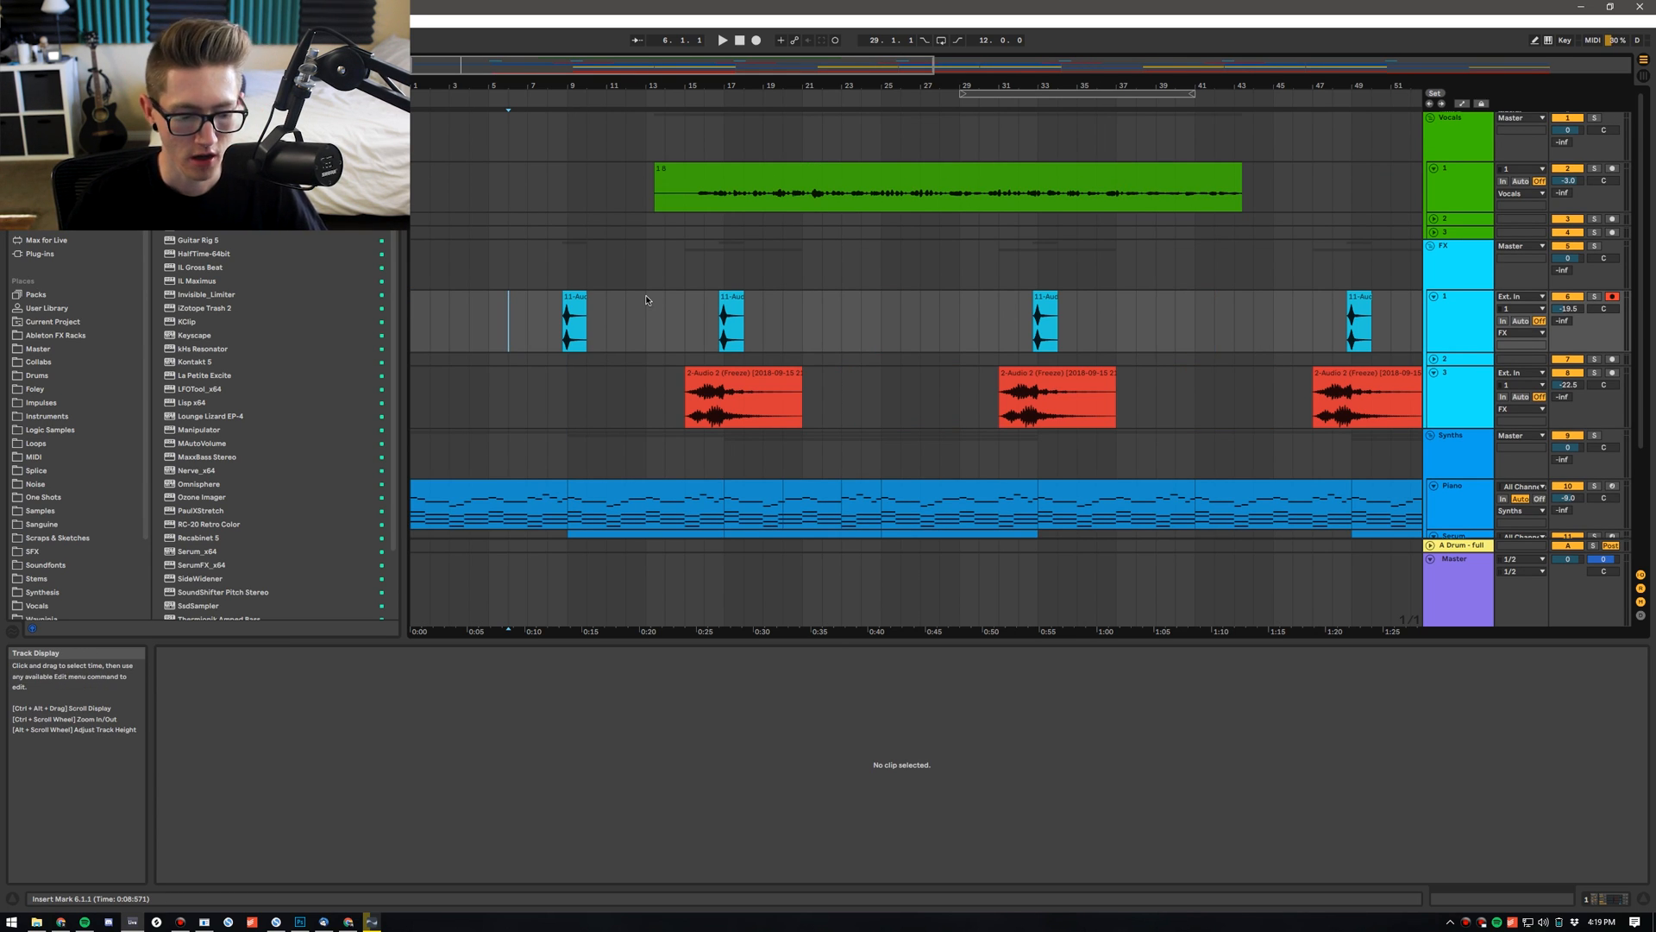
Make the grid finer, then coarser, and select the Piano clip to edit its notes
{"action": "key", "text": "ctrl+1"}
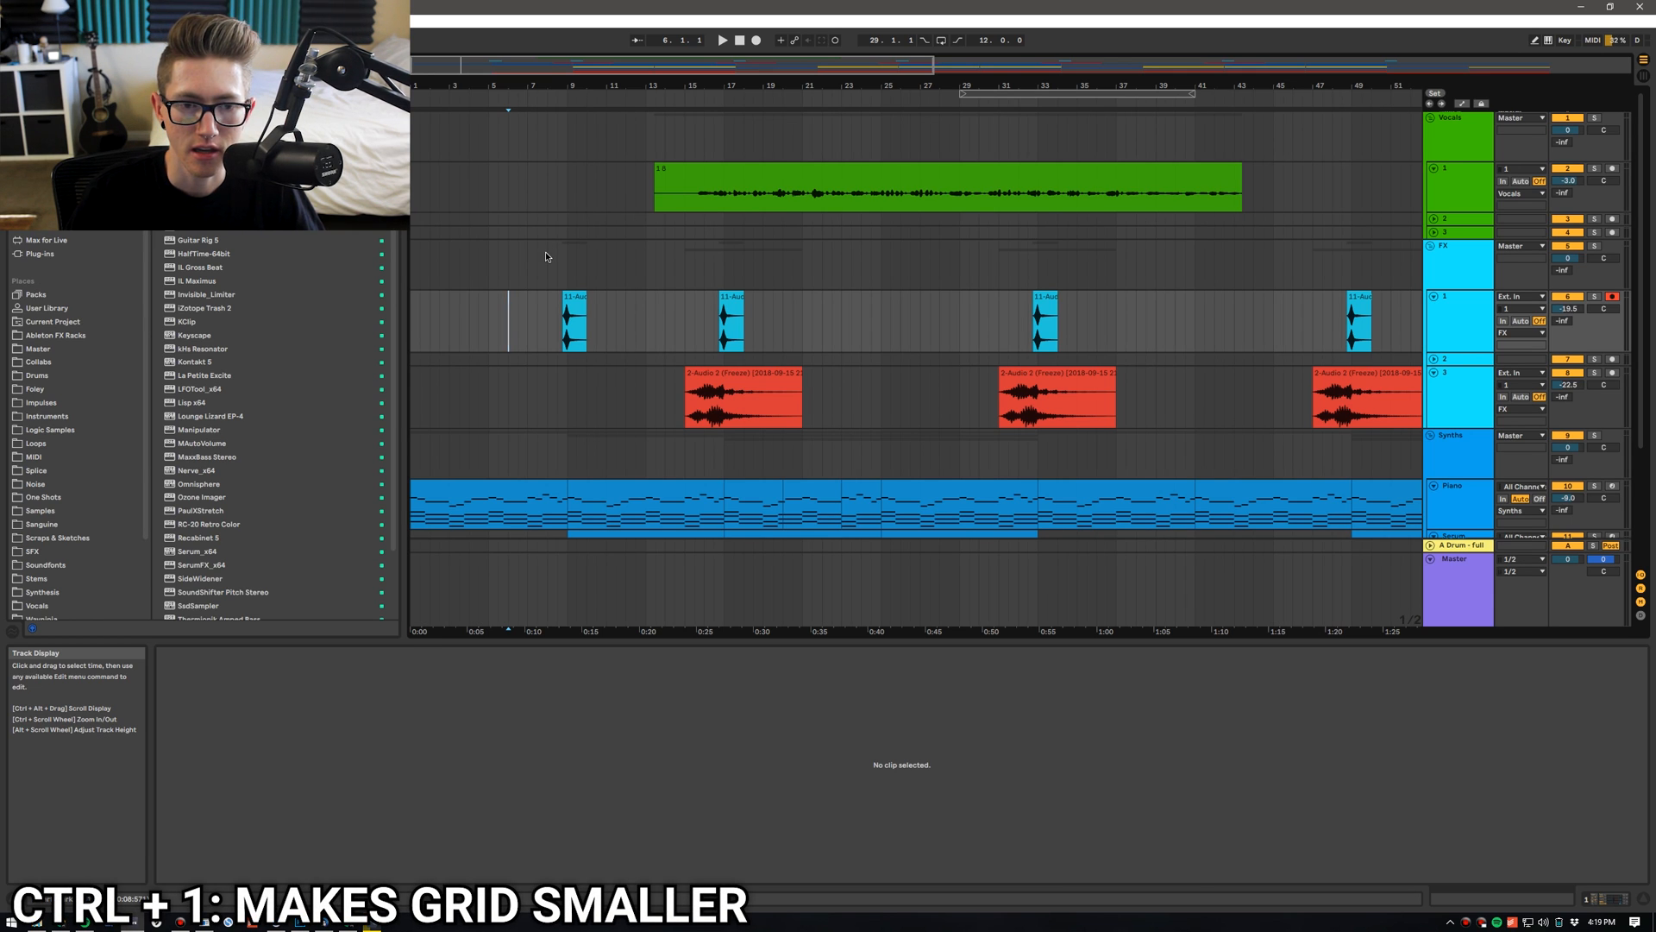
{"action": "key", "text": "ctrl+2"}
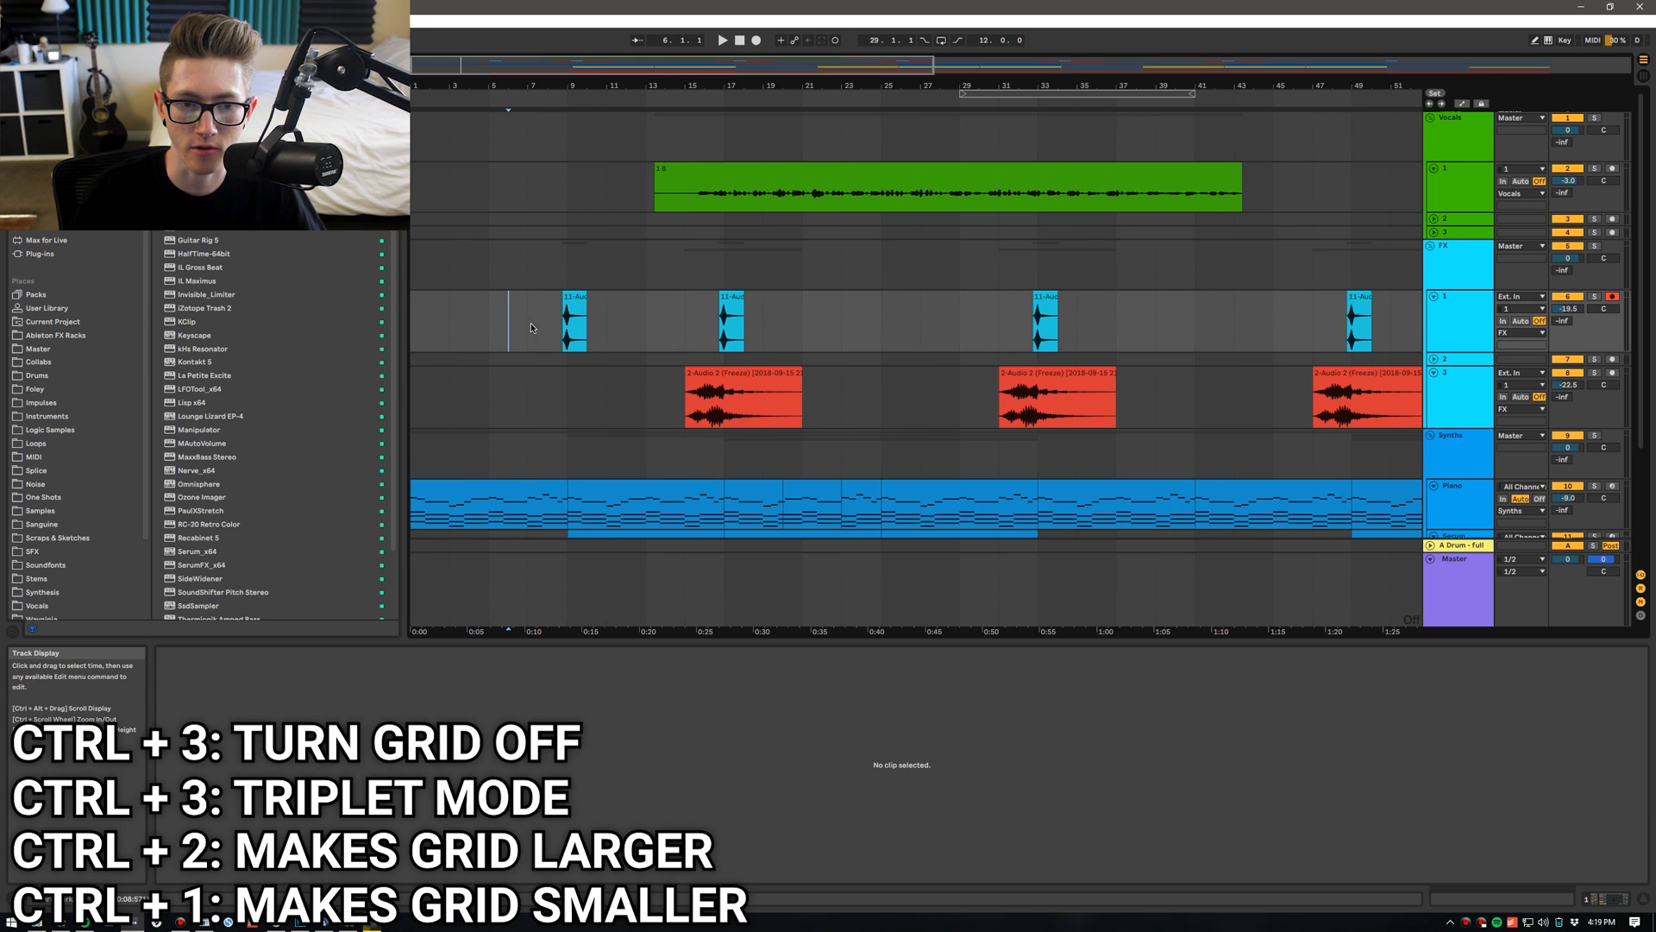
{"action": "left_click", "coordinate": [617, 316]}
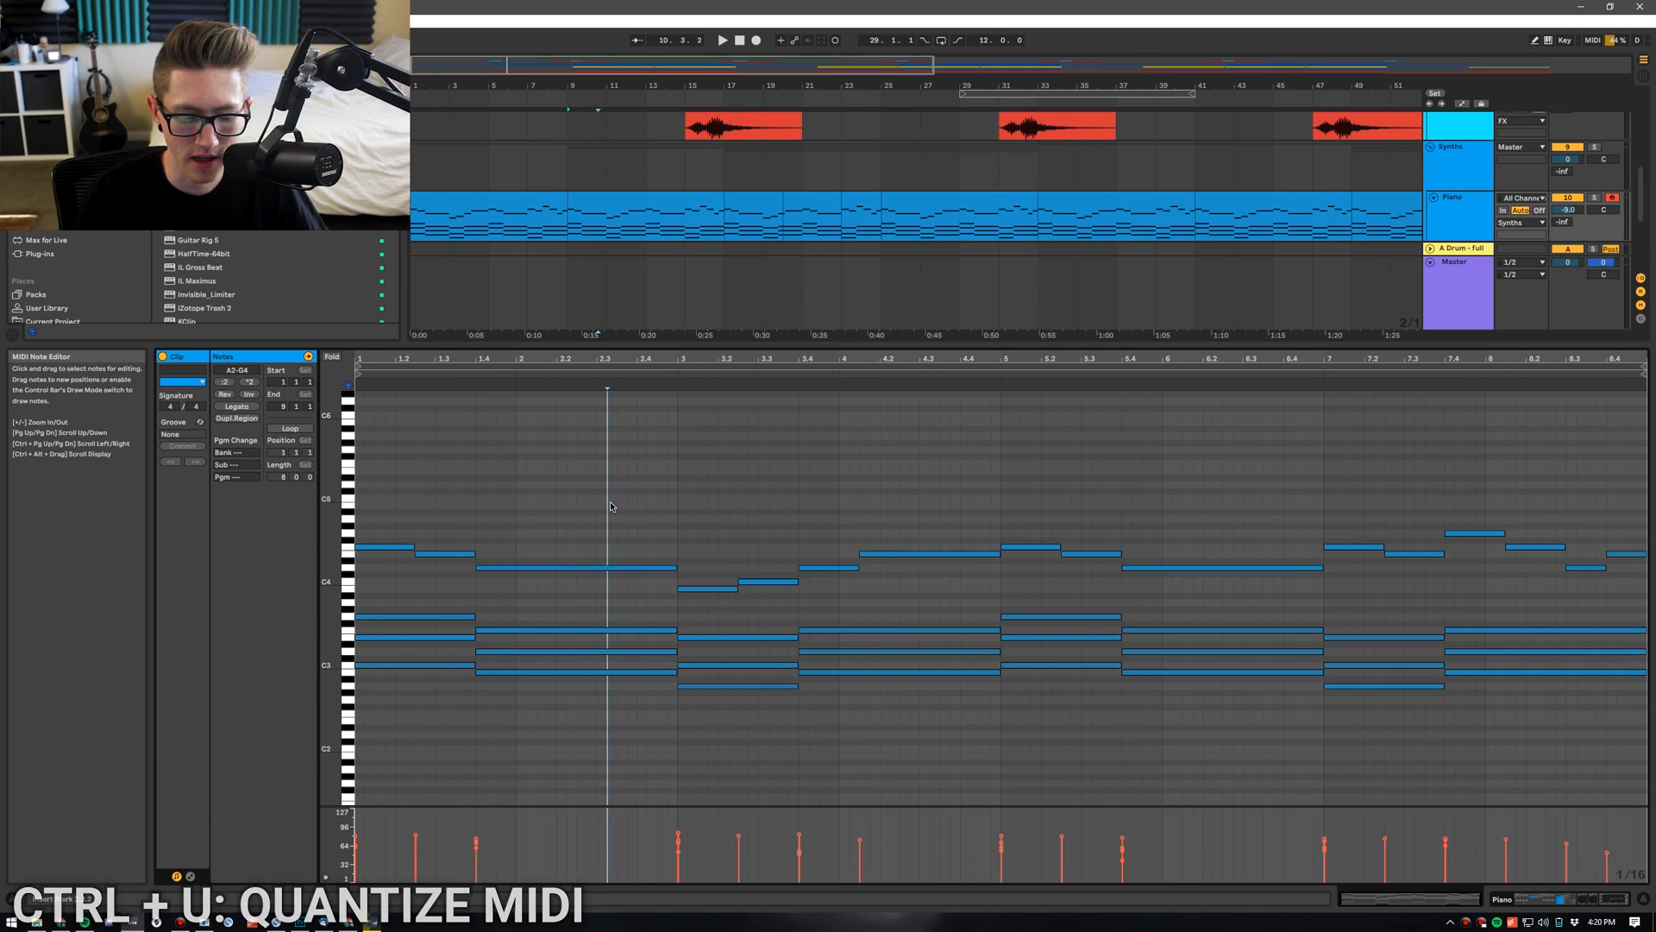
Select every note in the Piano clip and quantize them to the grid
{"action": "key", "text": "ctrl+u"}
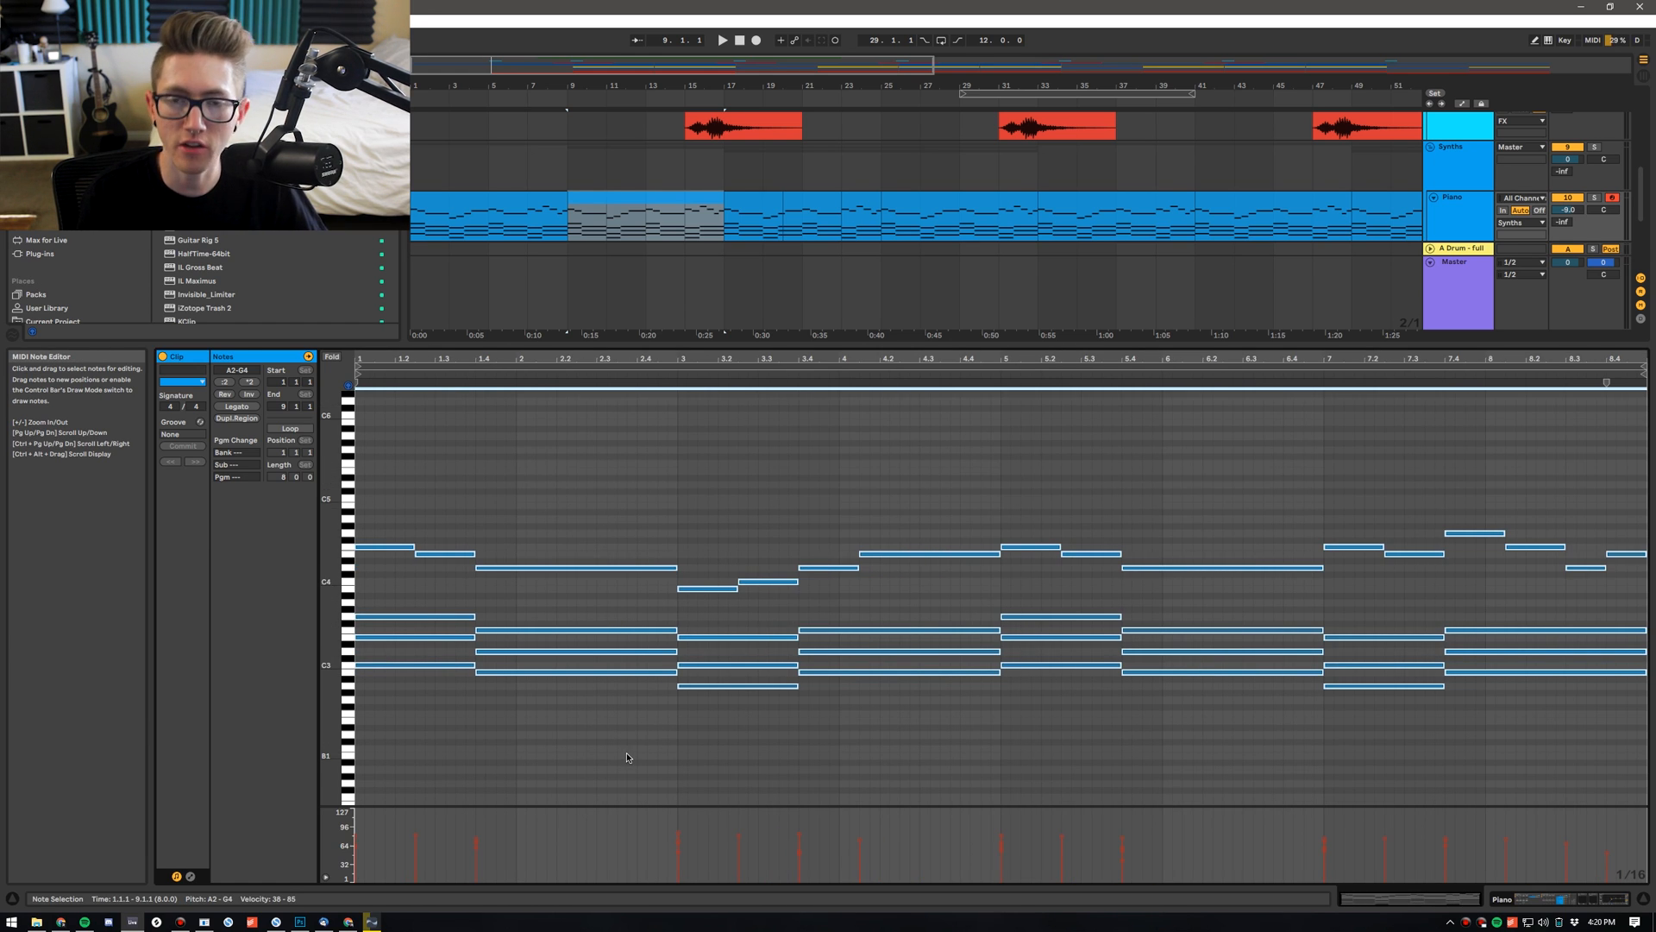
{"action": "key", "text": "ctrl+shift+u"}
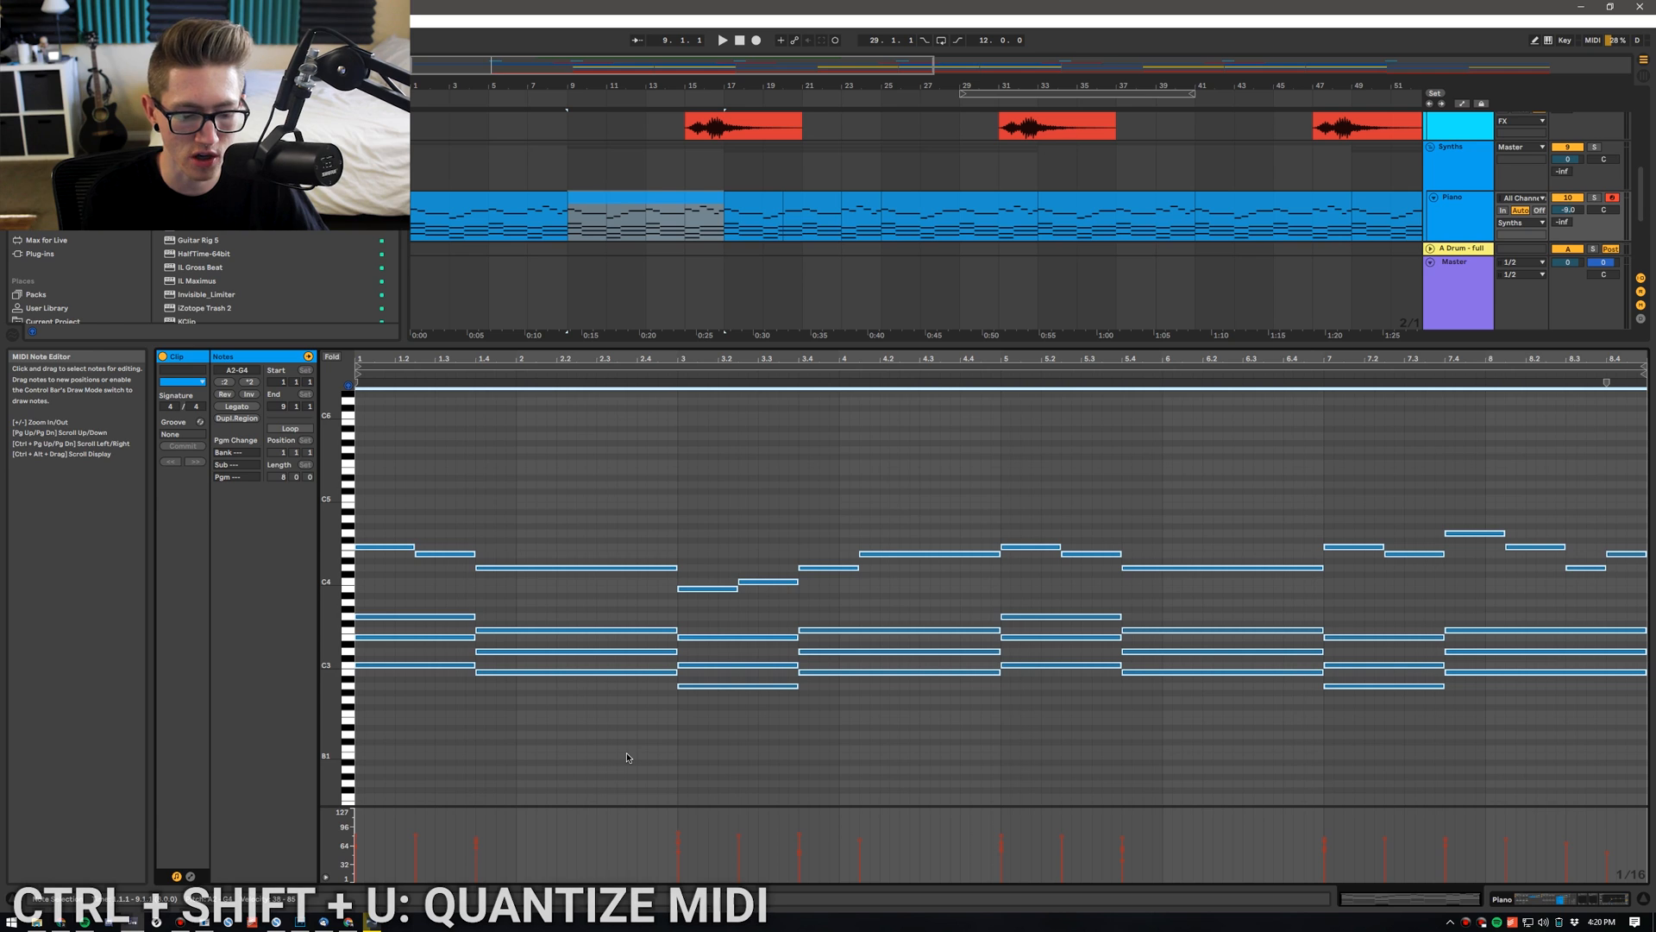
{"action": "left_click", "coordinate": [872, 444]}
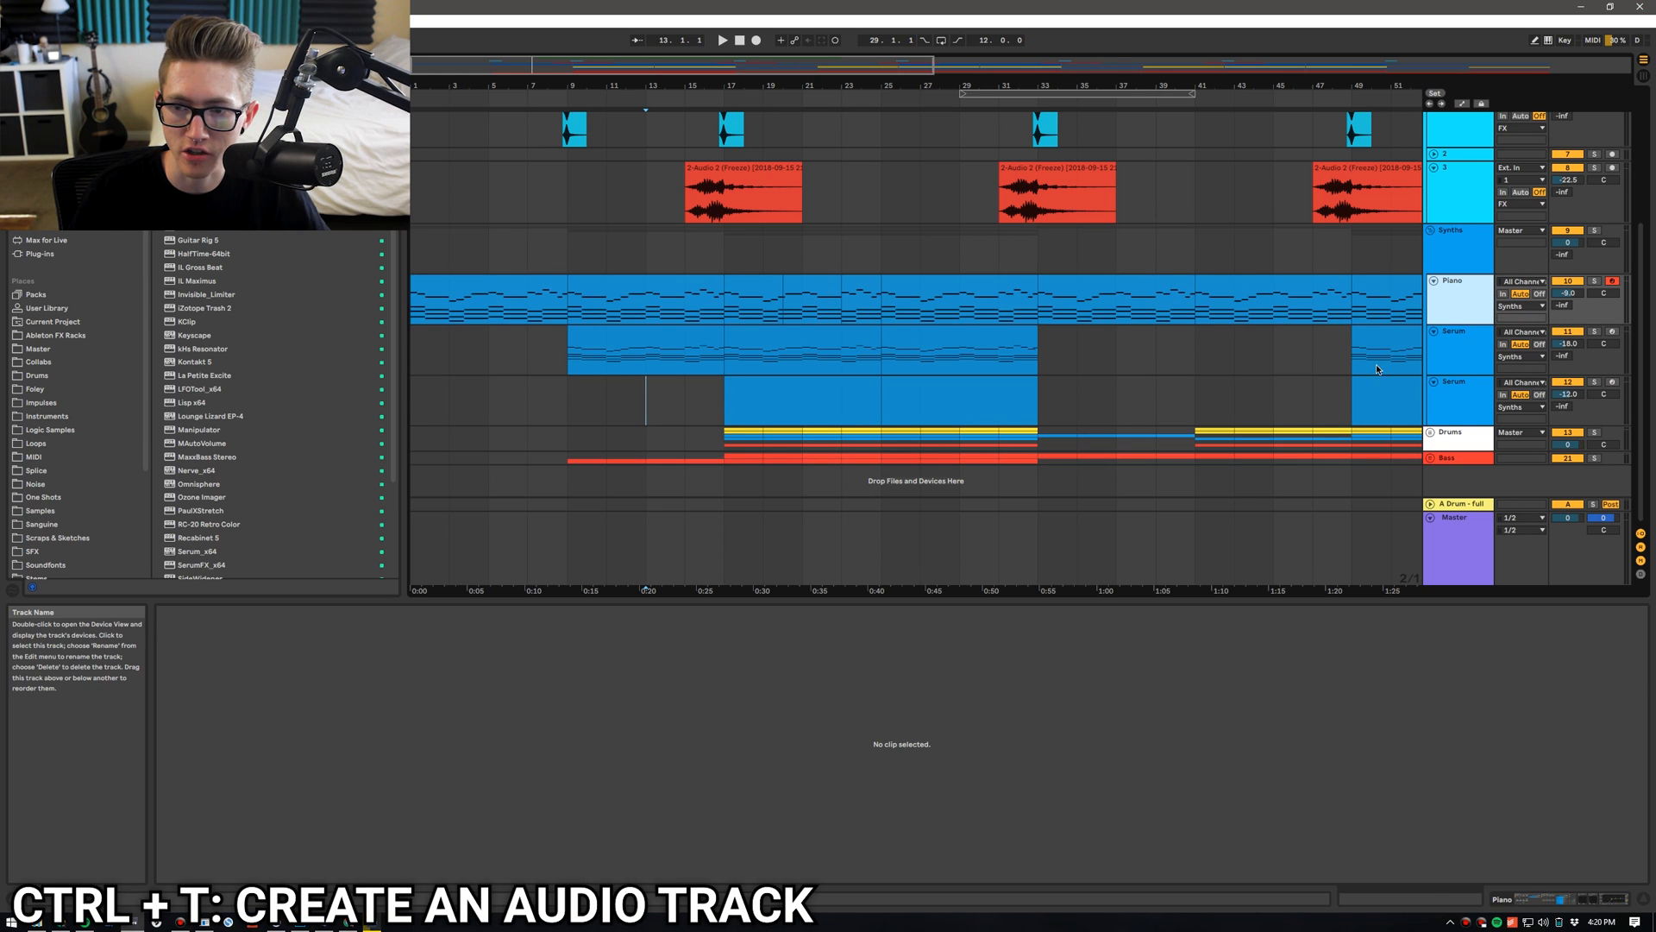
{"action": "key", "text": "ctrl+t"}
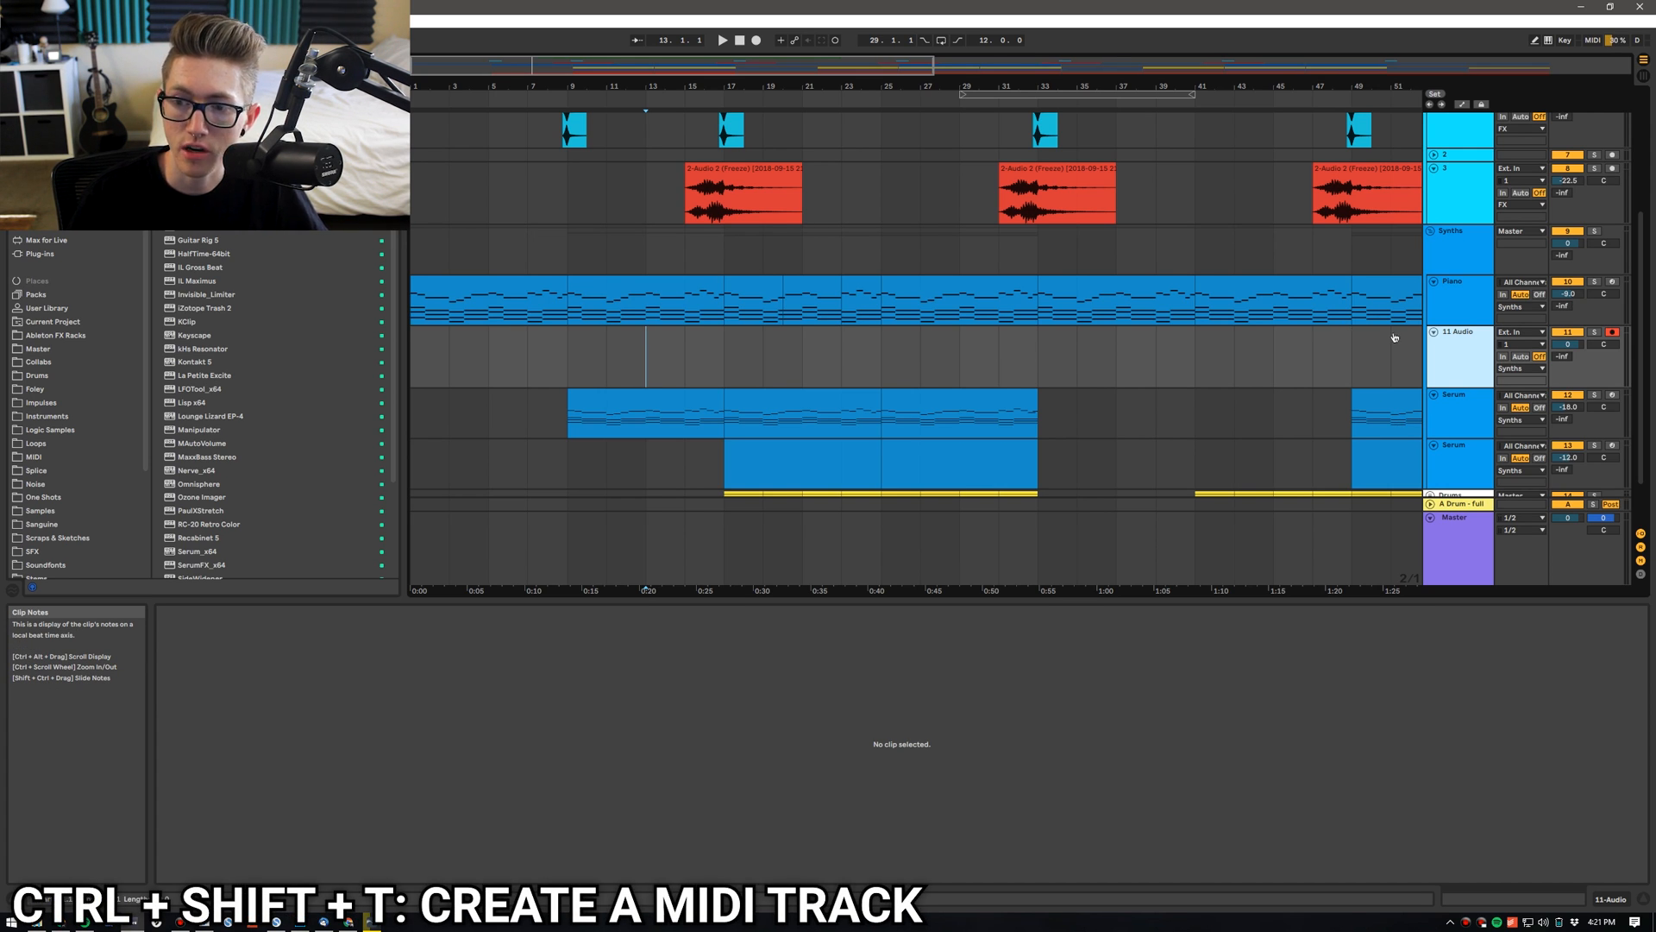
{"action": "key", "text": "ctrl+shift+t"}
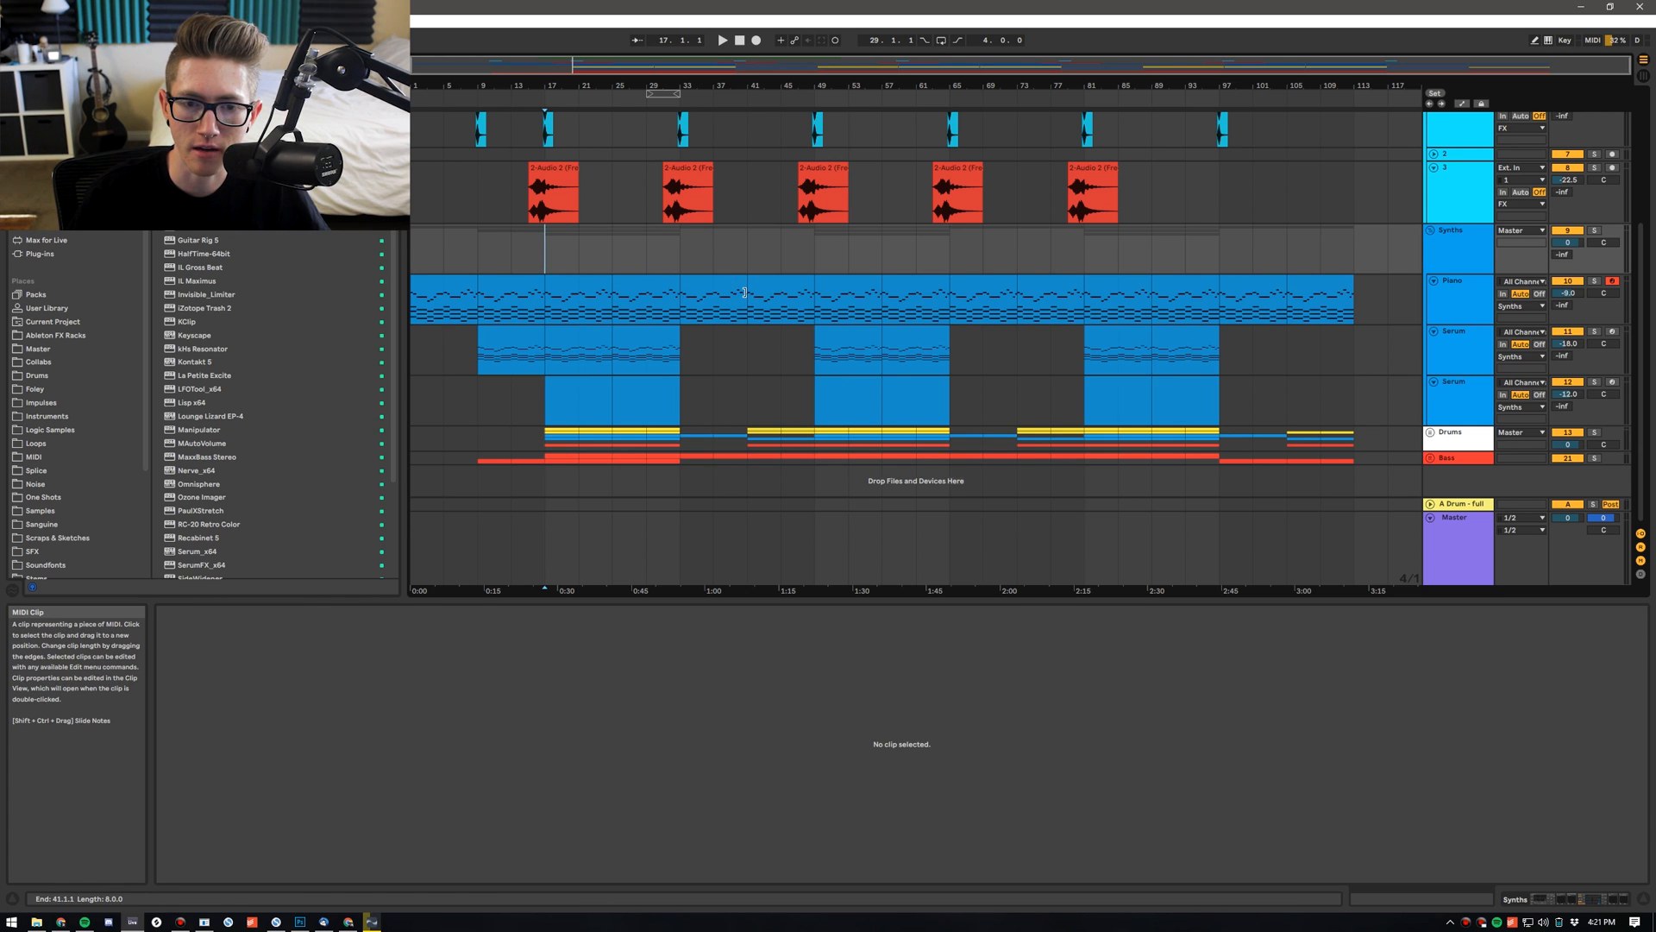
Delete the selected bars from the arrangement, then open the Piano clip's notes
{"action": "double_click", "coordinate": [750, 296]}
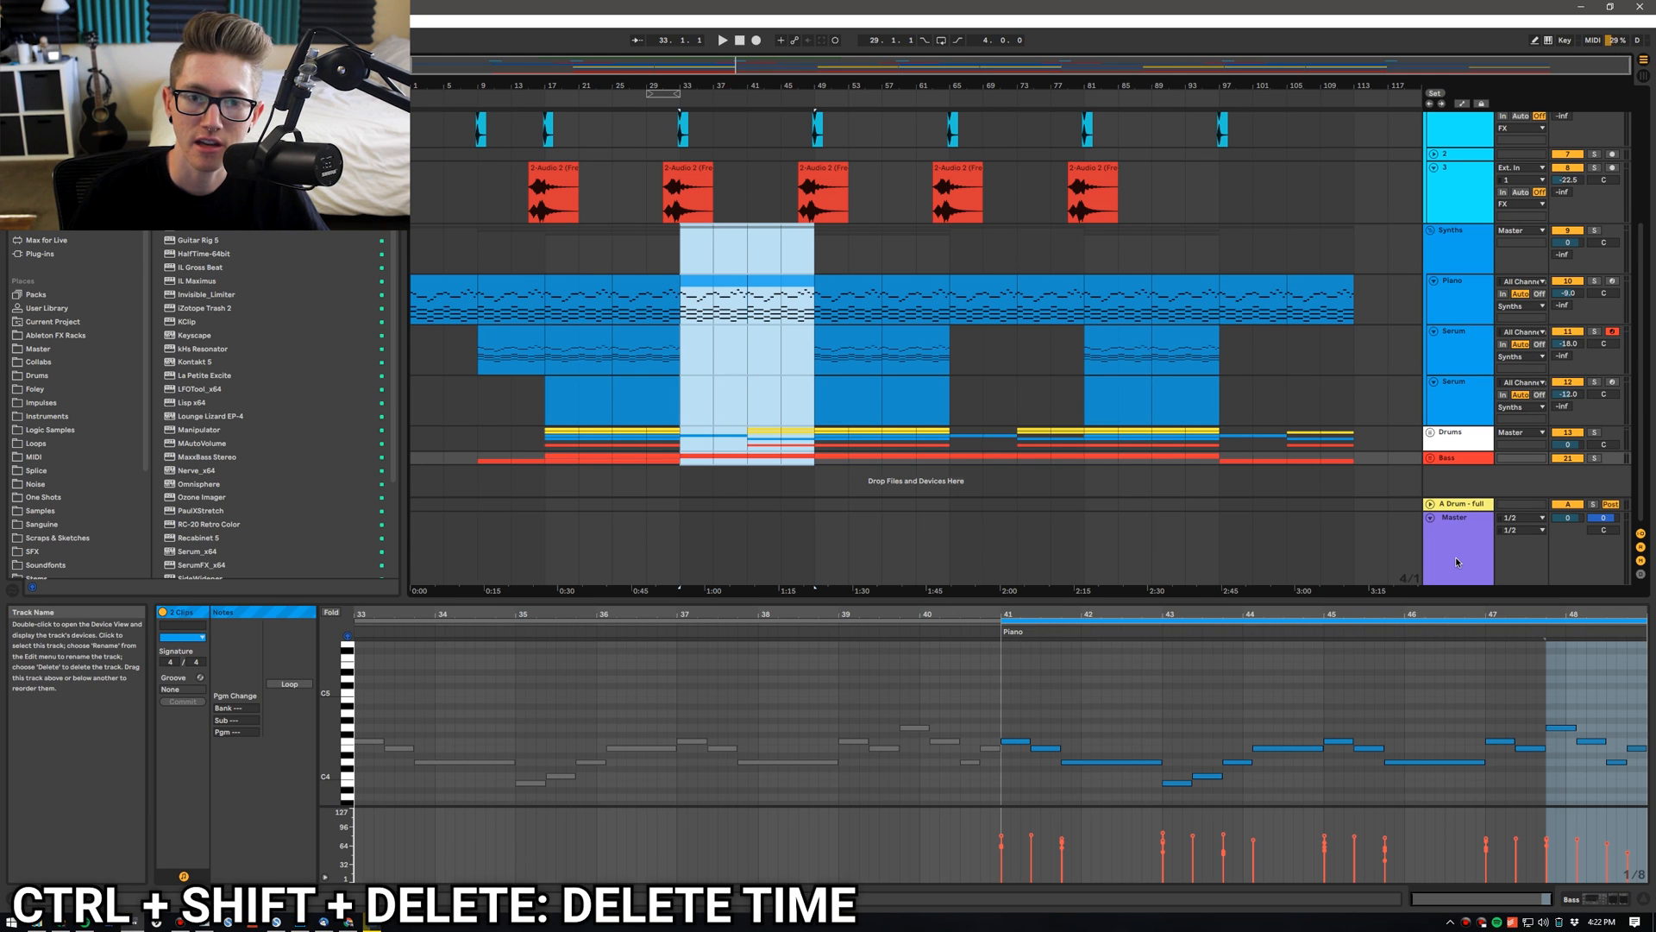
{"action": "key", "text": "ctrl+shift+delete"}
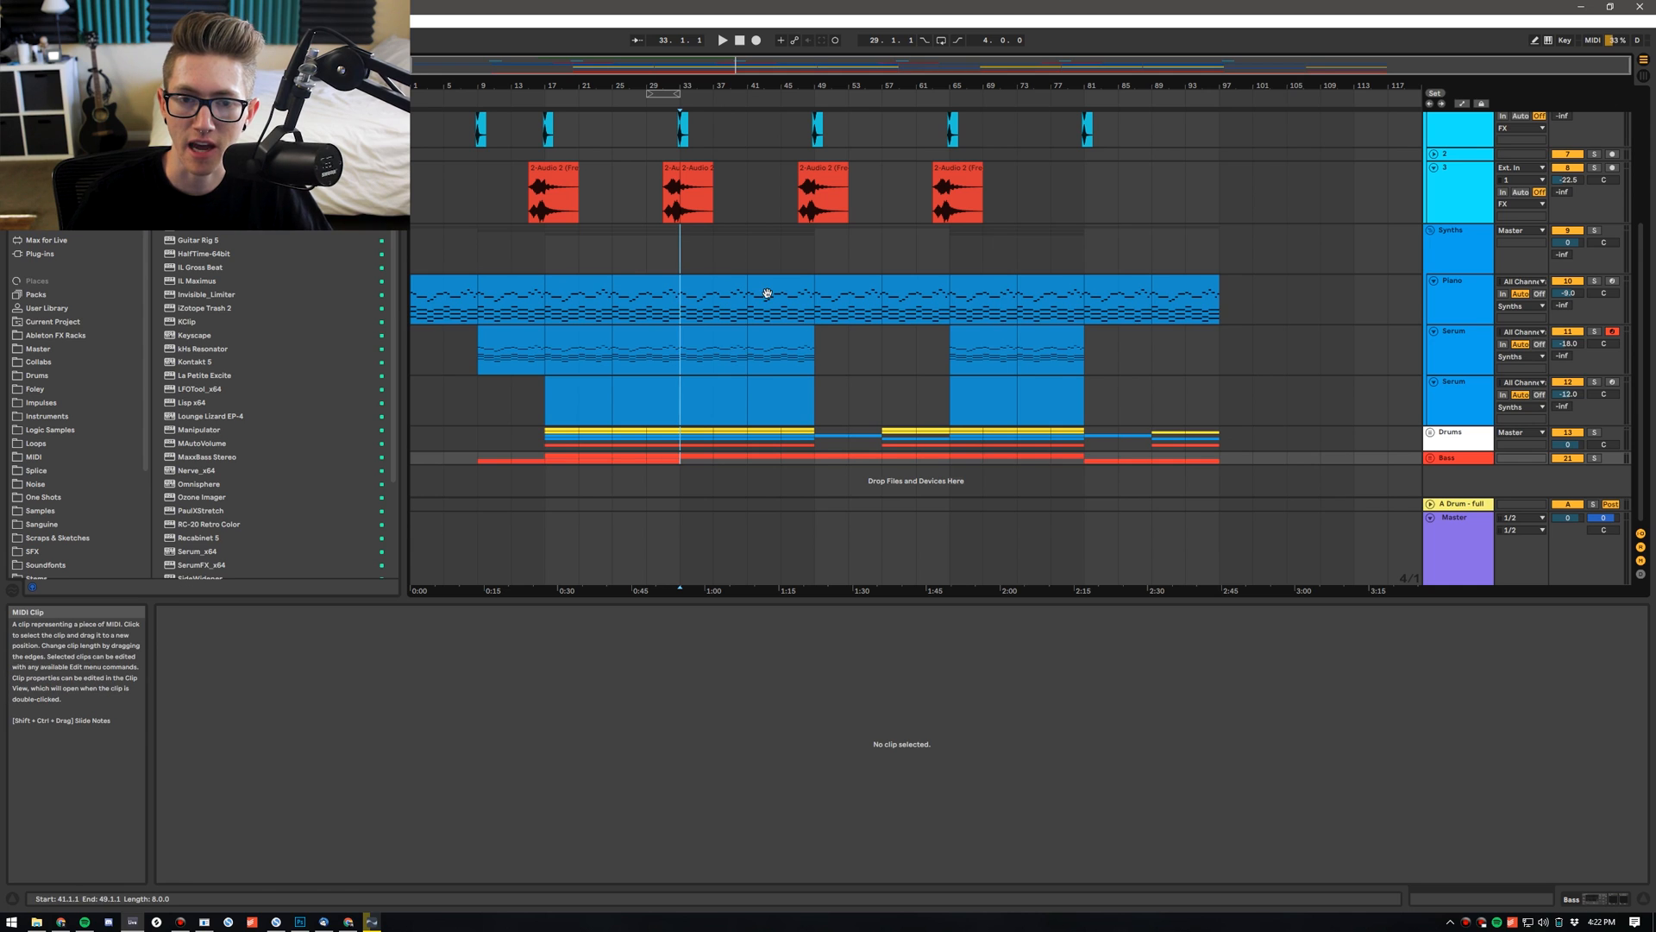
{"action": "double_click", "coordinate": [580, 301]}
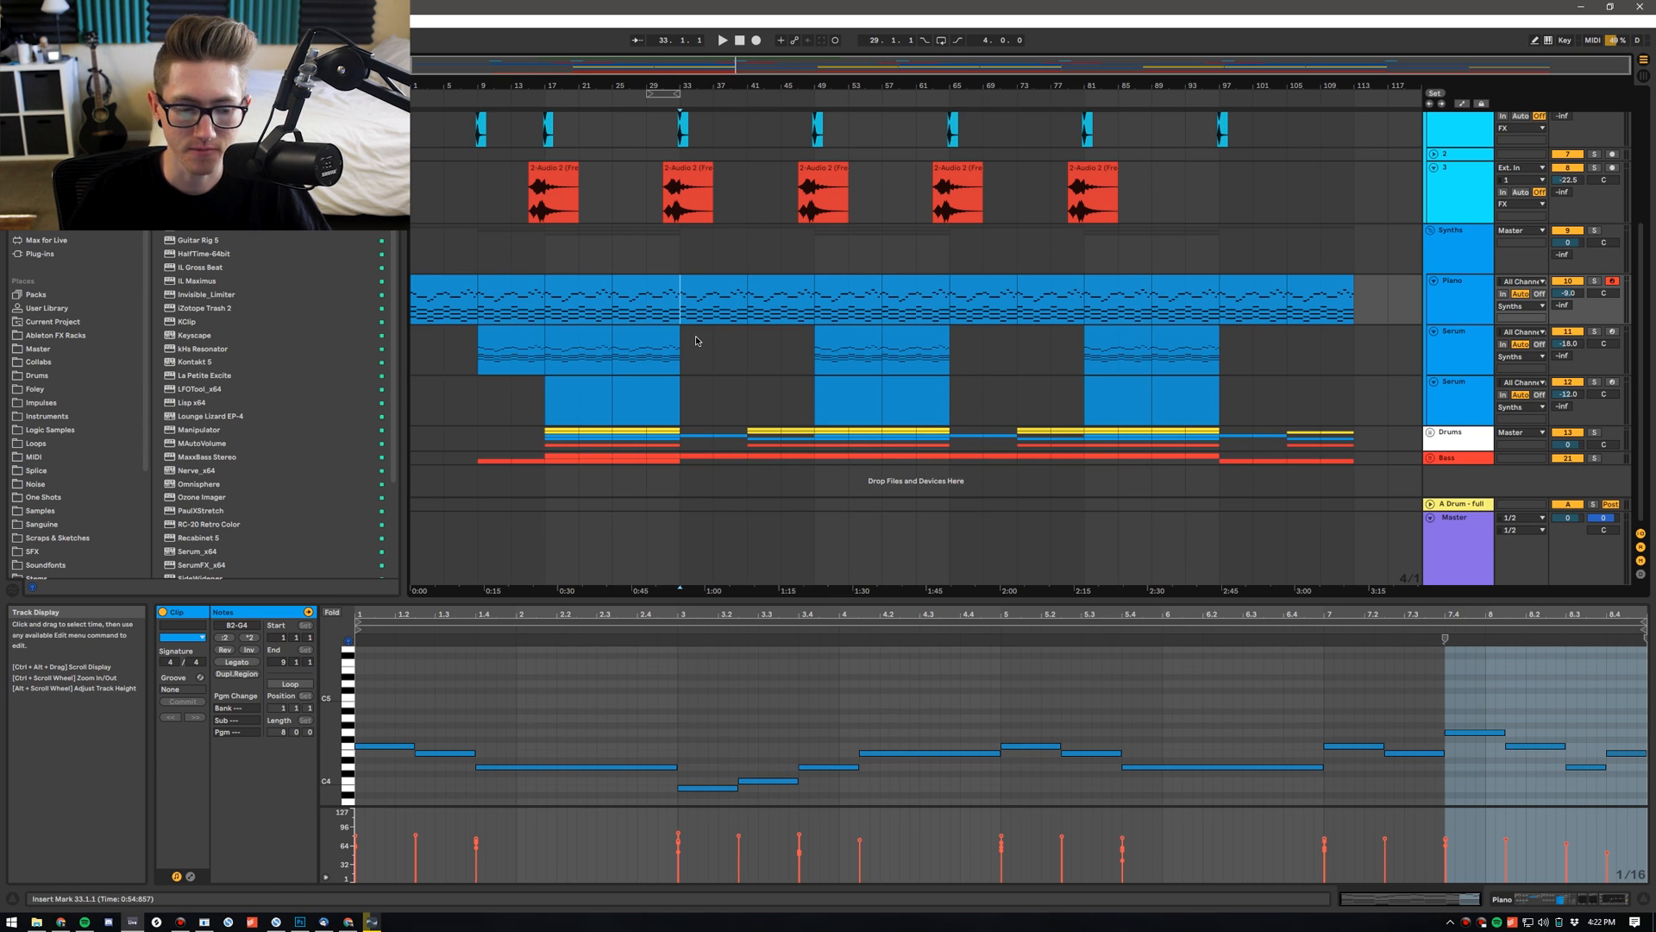
Paste the copied stretch of time, moving the insert point to bar 25
{"action": "key", "text": "ctrl+shift+v"}
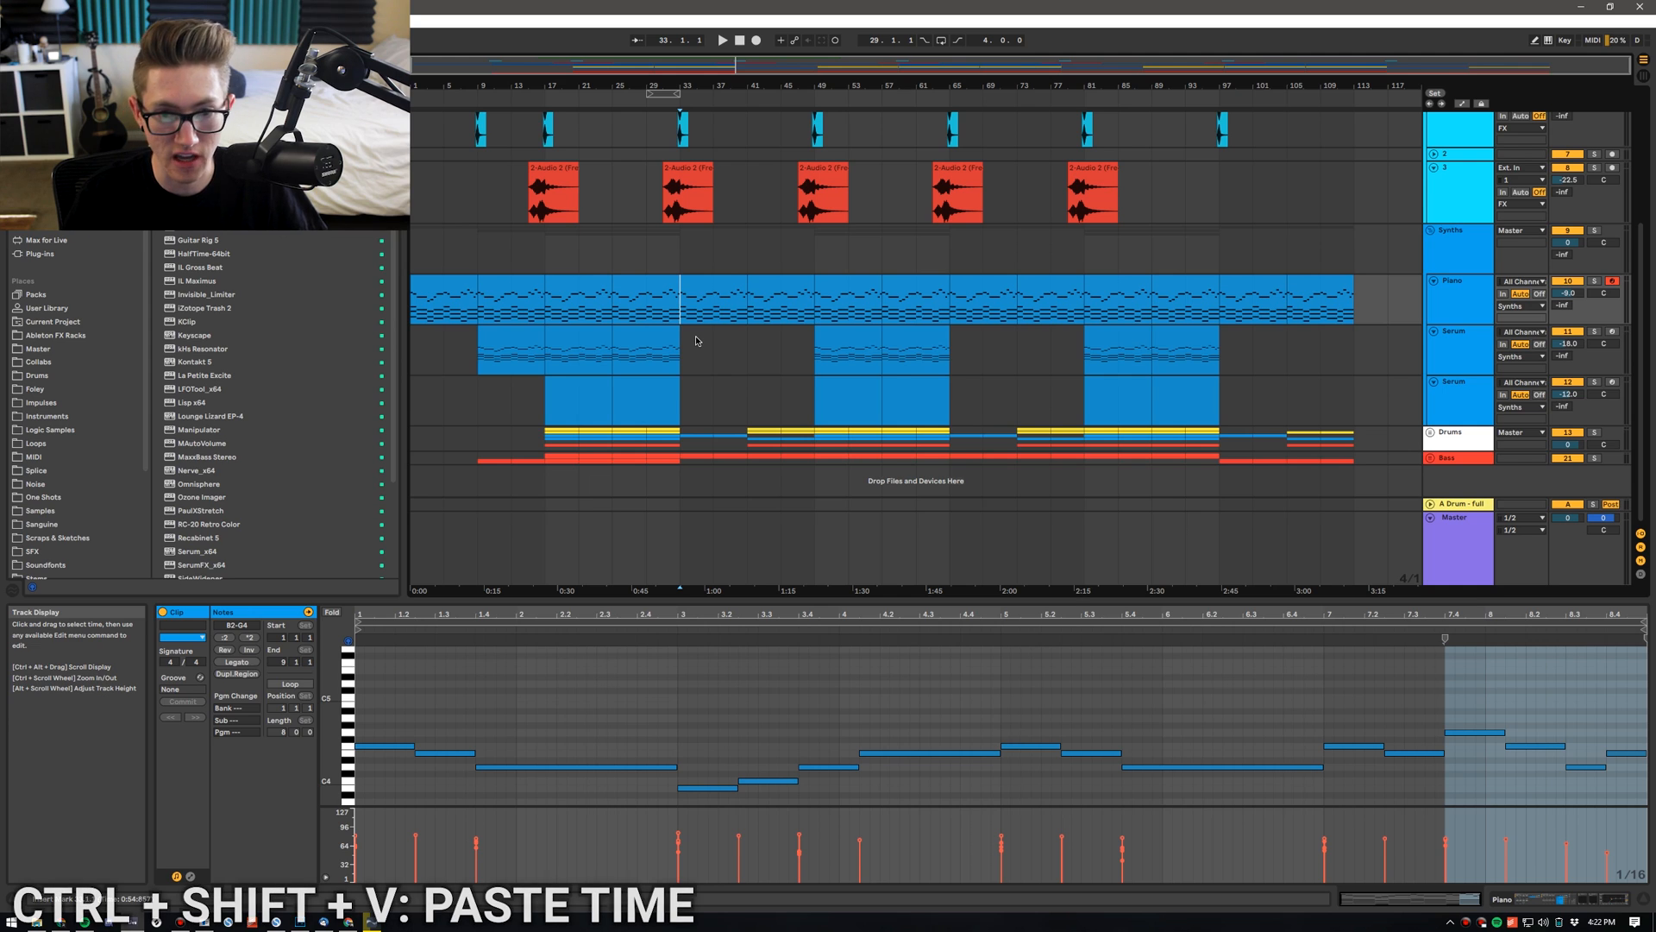
{"action": "key", "text": "ctrl+shift+v"}
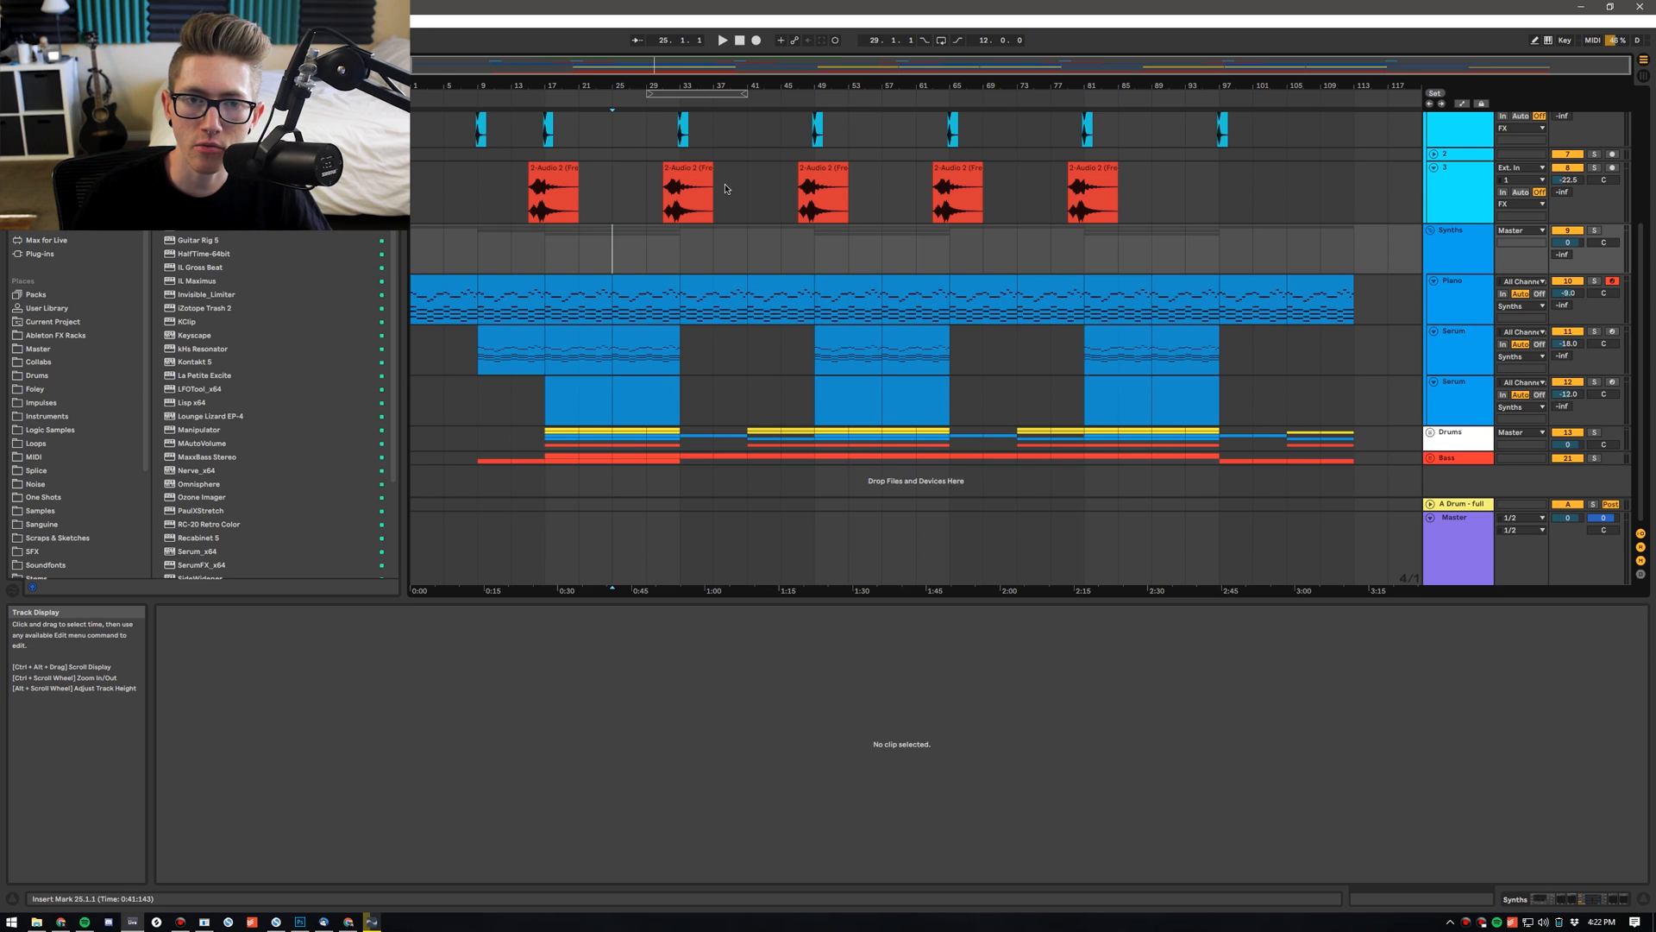
Open Export Audio/Video with Ctrl+Shift+R and show the Rendered Track dropdown list
{"action": "key", "text": "ctrl+shift+r"}
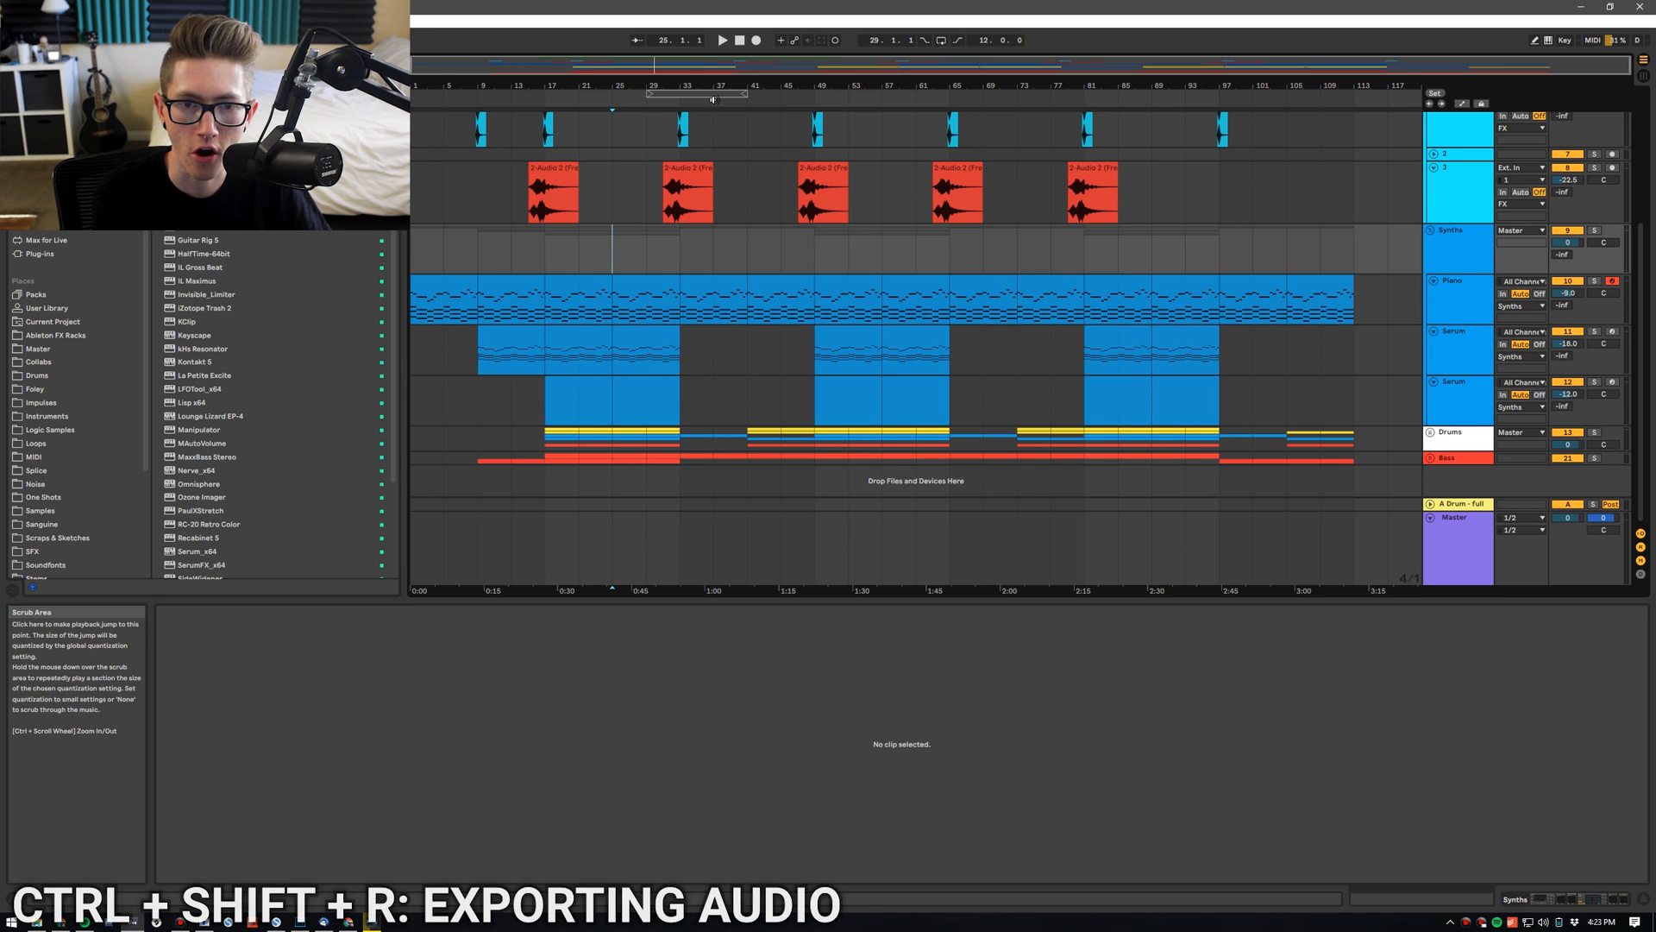
{"action": "key", "text": "ctrl+shift+r"}
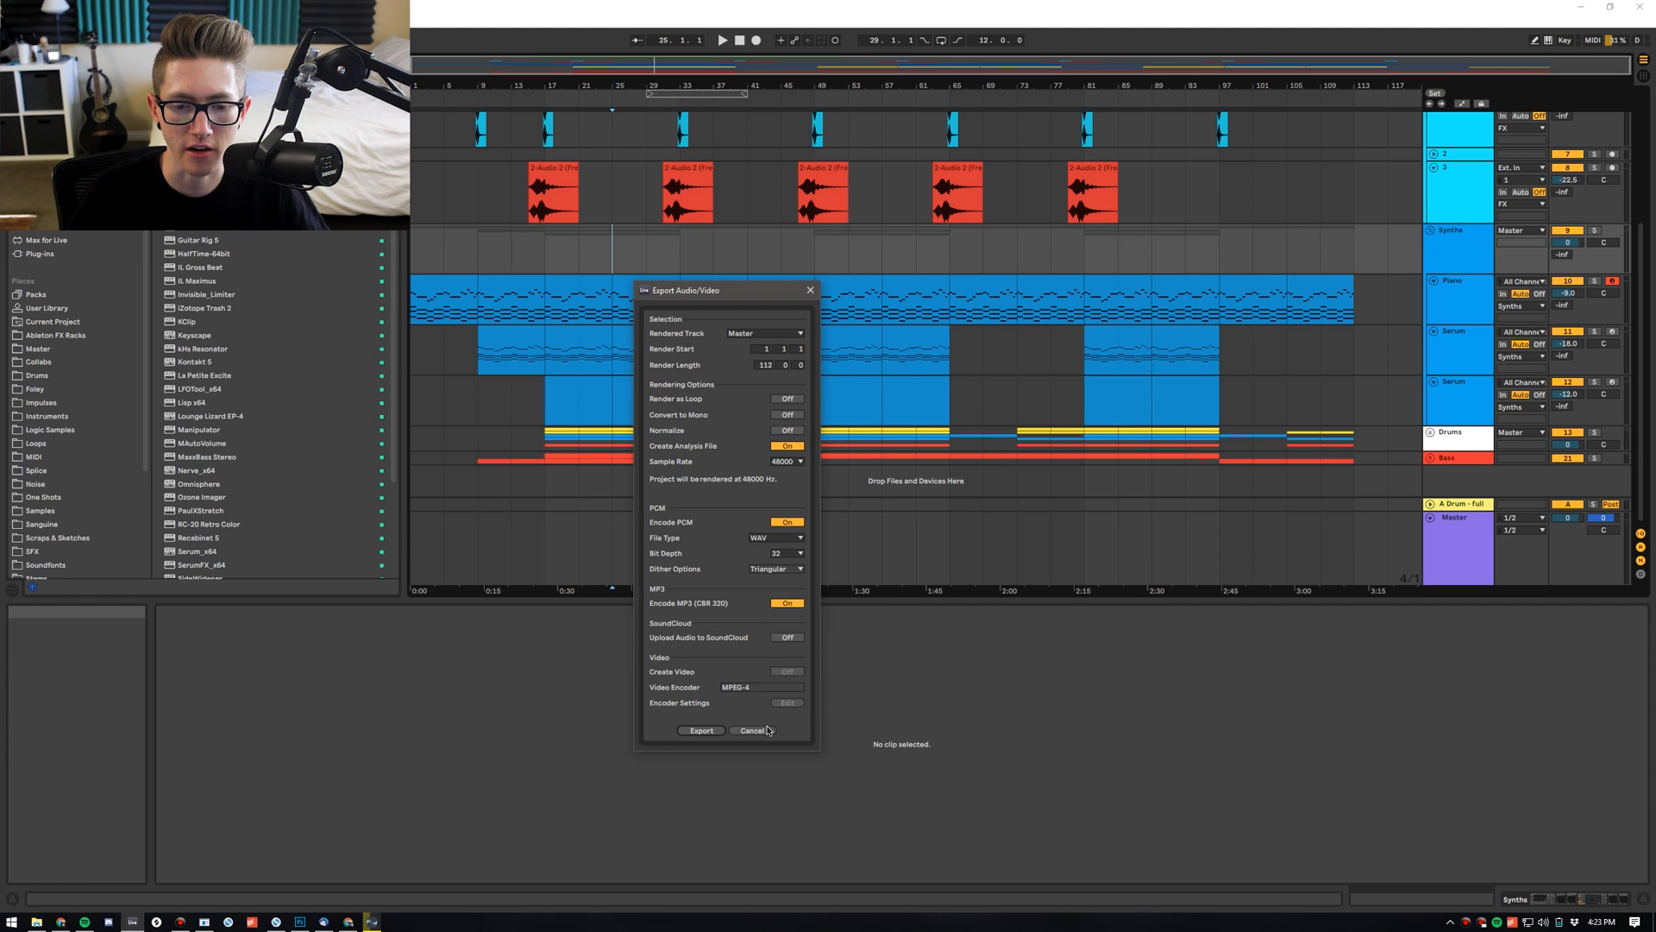
{"action": "left_click", "coordinate": [752, 730]}
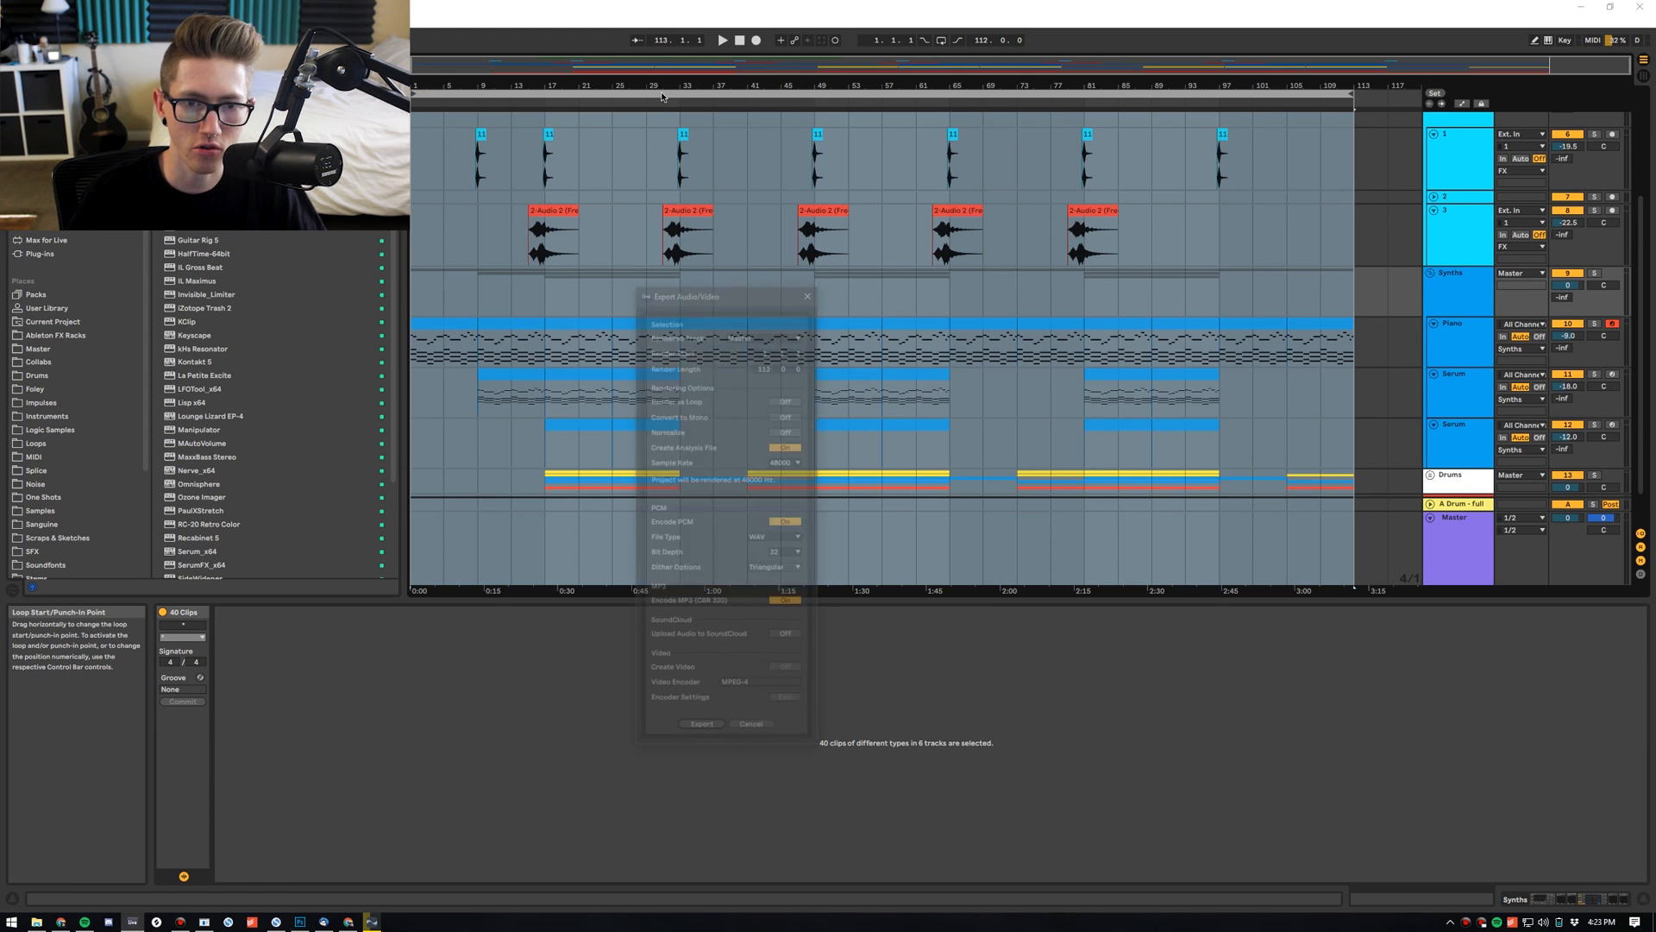
{"action": "left_click", "coordinate": [762, 333]}
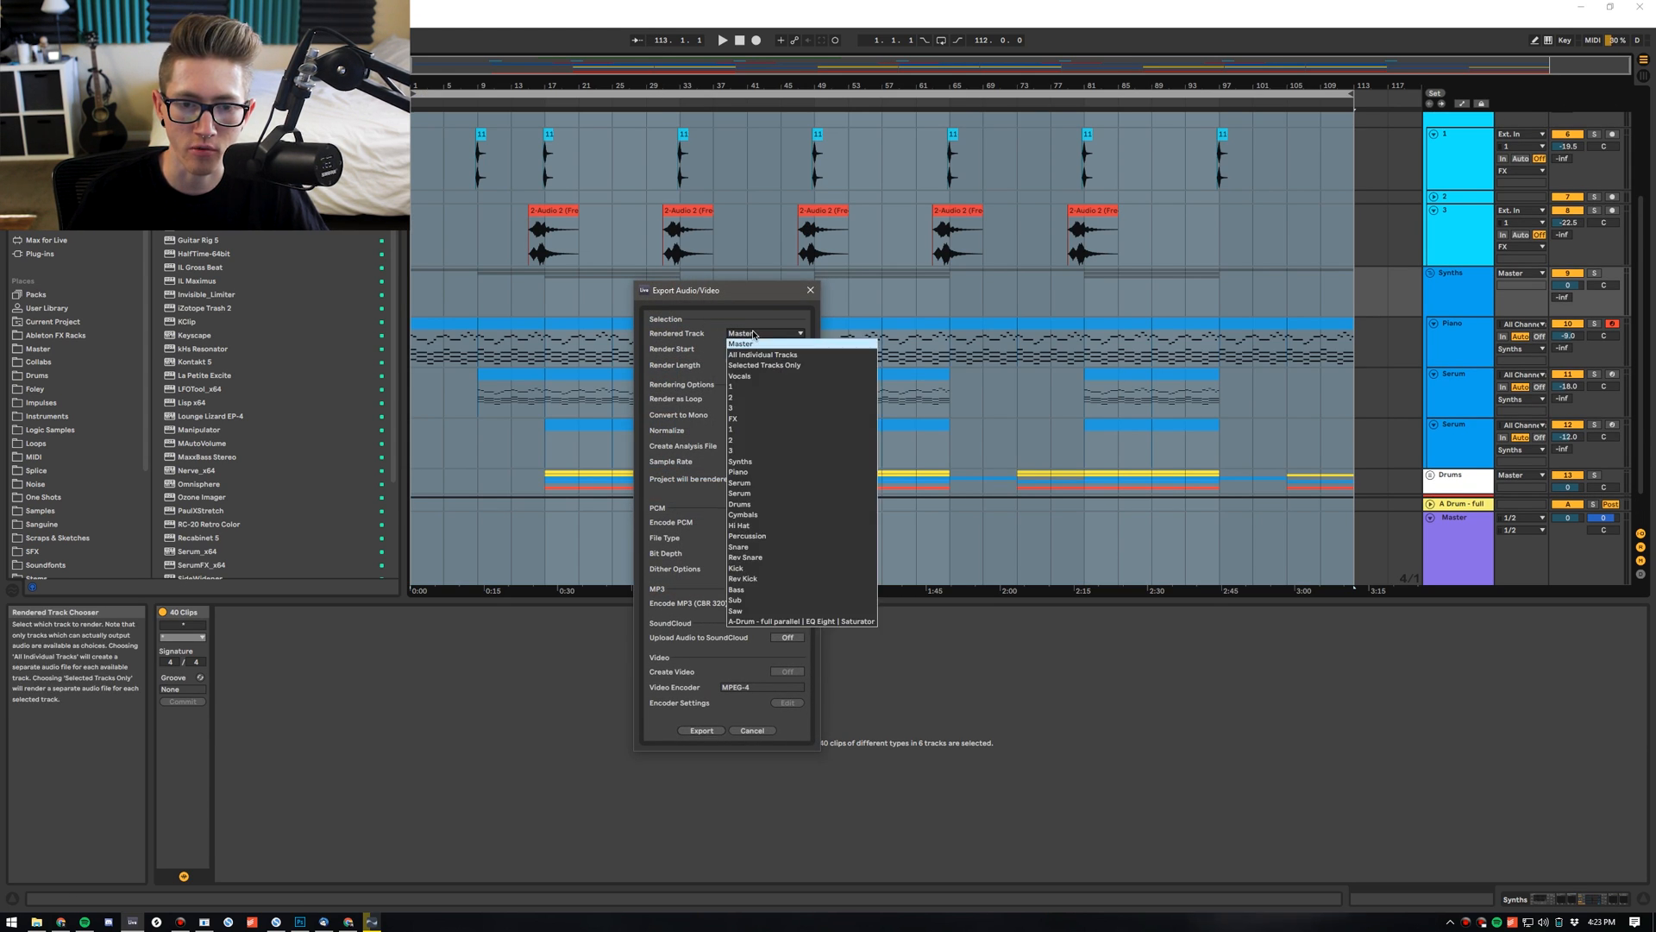